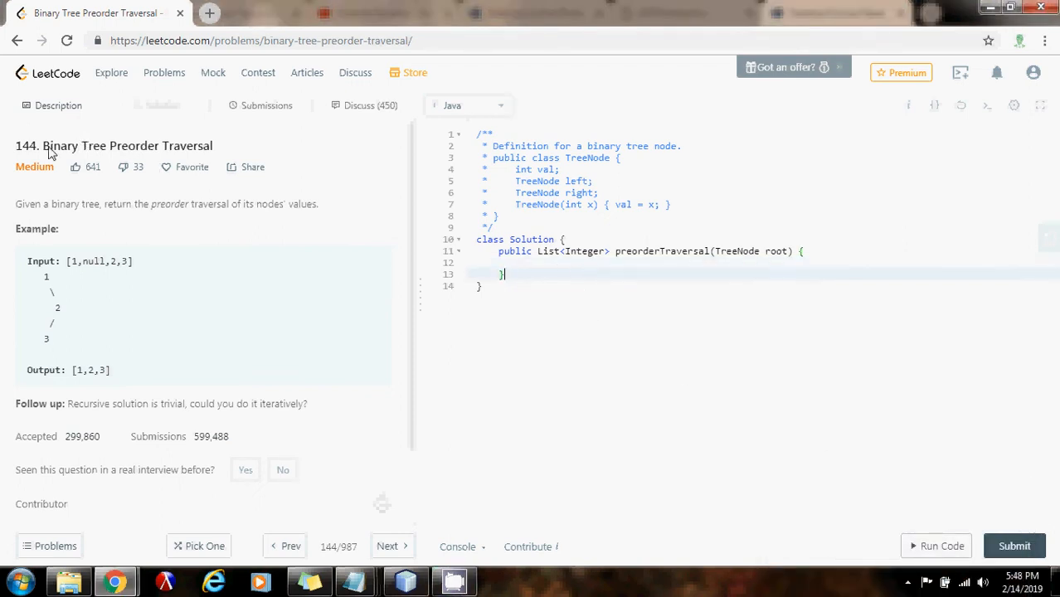
pyautogui.moveTo(222, 148)
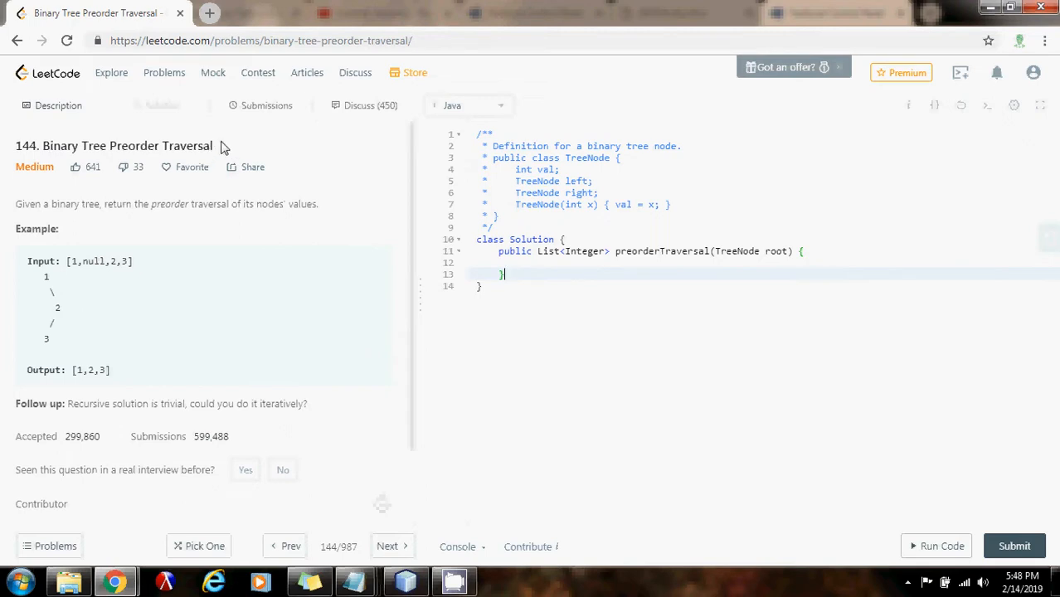
pyautogui.moveTo(153, 386)
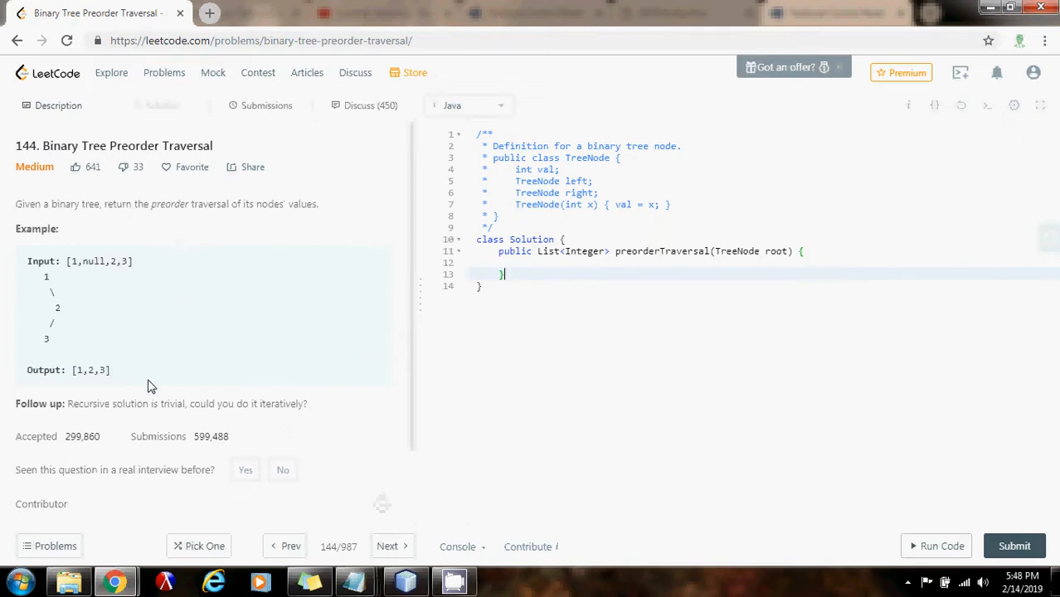
pyautogui.moveTo(79, 415)
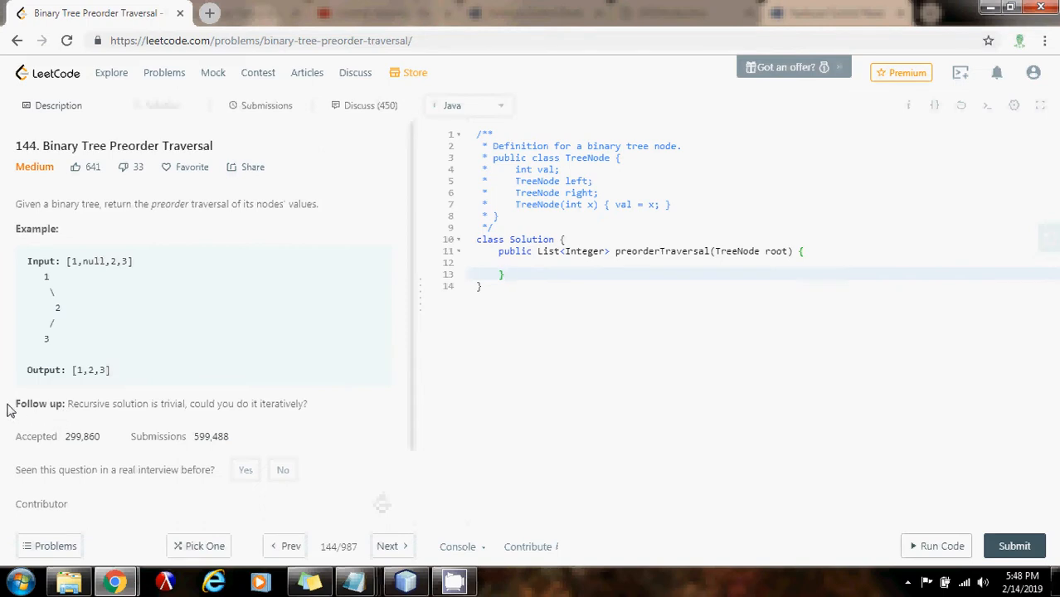
pyautogui.moveTo(69, 408)
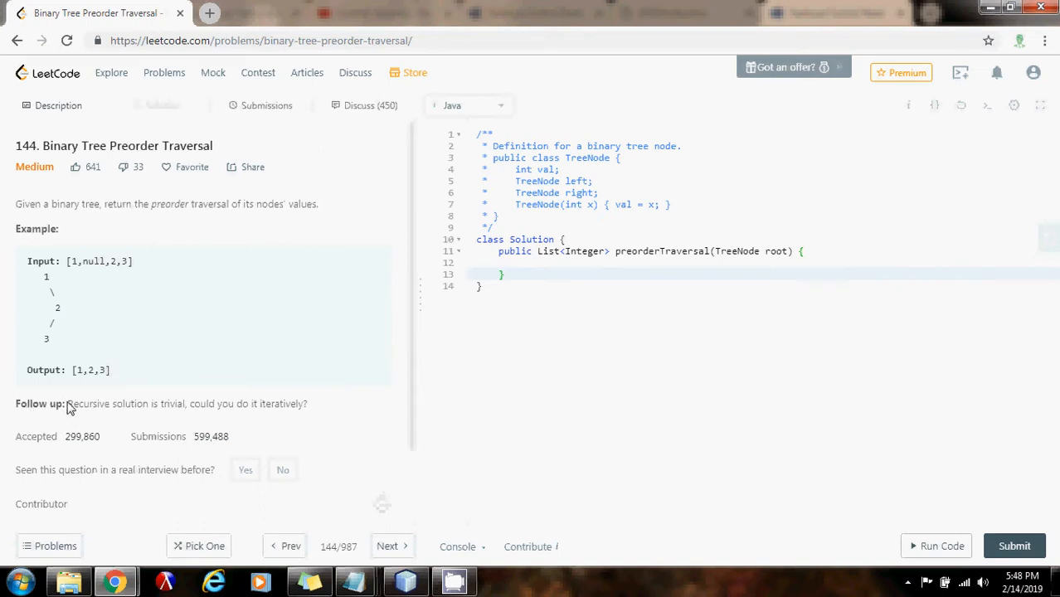
# - Highlight the iterative follow-up note and the example input [1,null,2,3] in the problem statement
pyautogui.moveTo(68, 405); pyautogui.dragTo(209, 404)
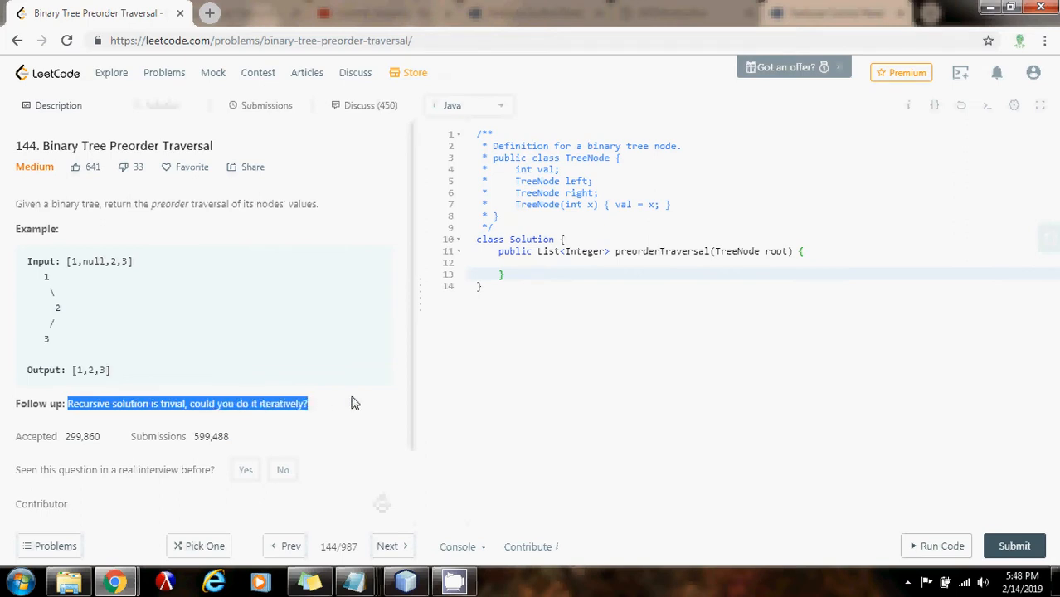
pyautogui.moveTo(322, 214)
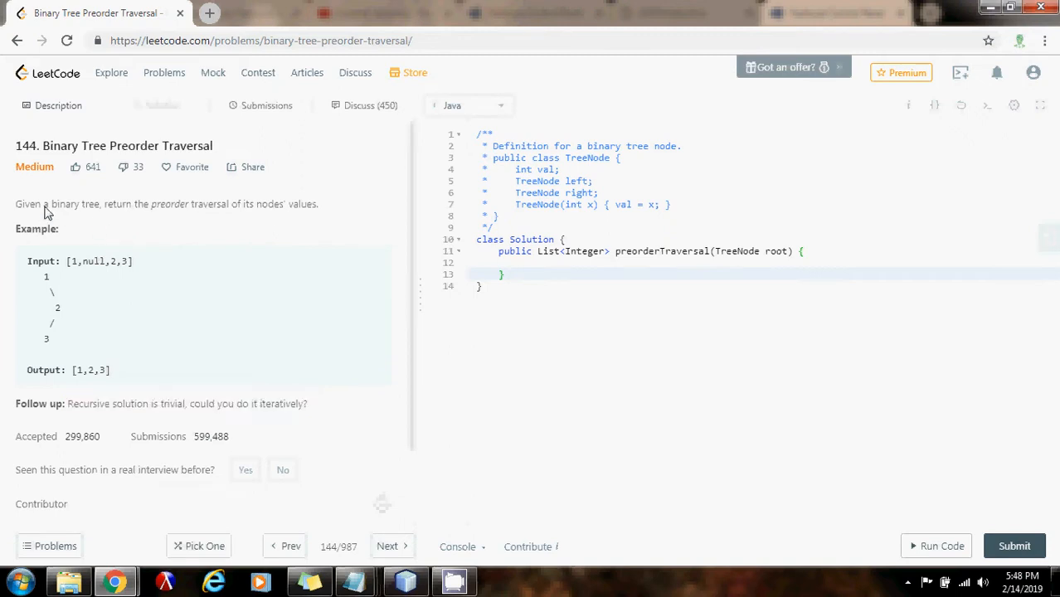
pyautogui.moveTo(45, 273); pyautogui.dragTo(51, 340)
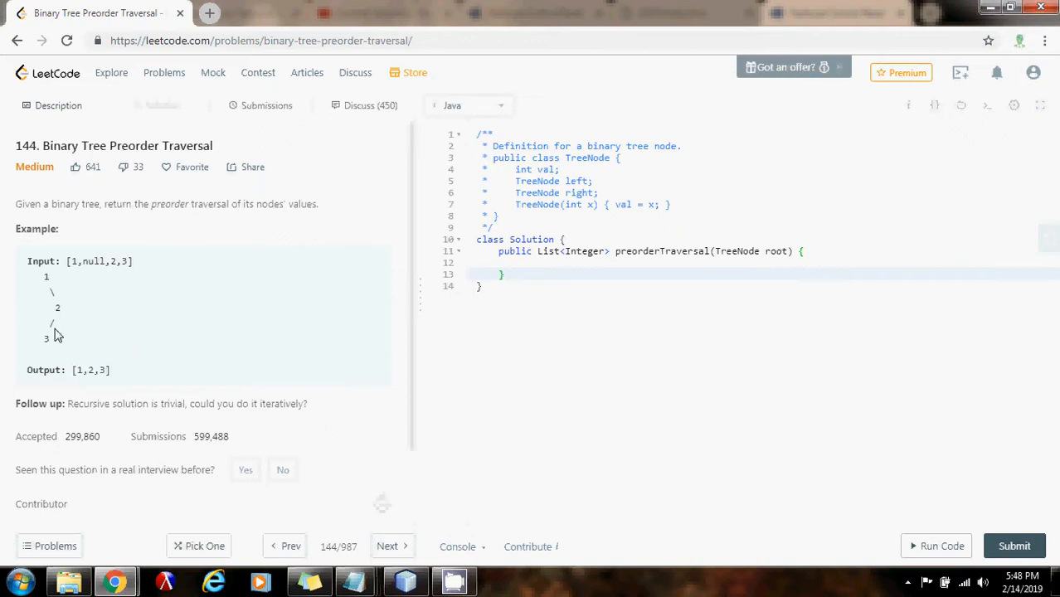
pyautogui.doubleClick(44, 276)
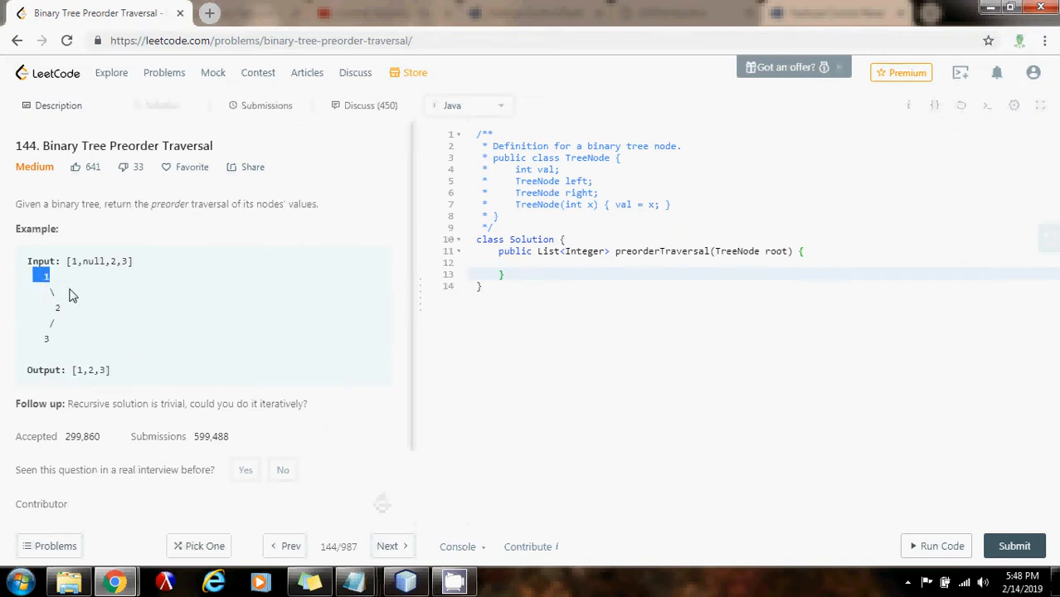
pyautogui.moveTo(123, 242)
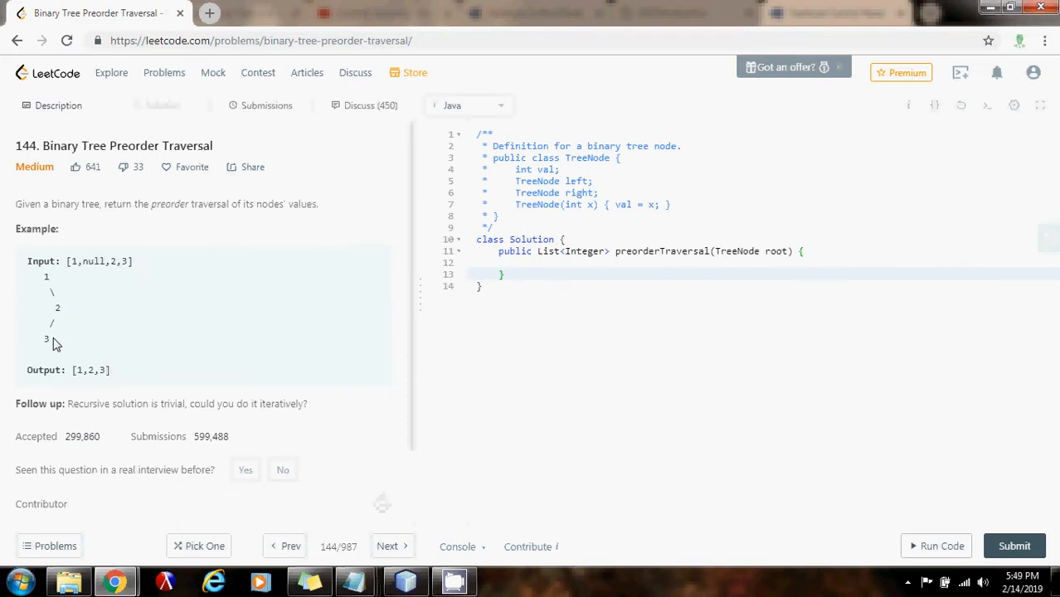
pyautogui.moveTo(46, 276); pyautogui.dragTo(43, 340)
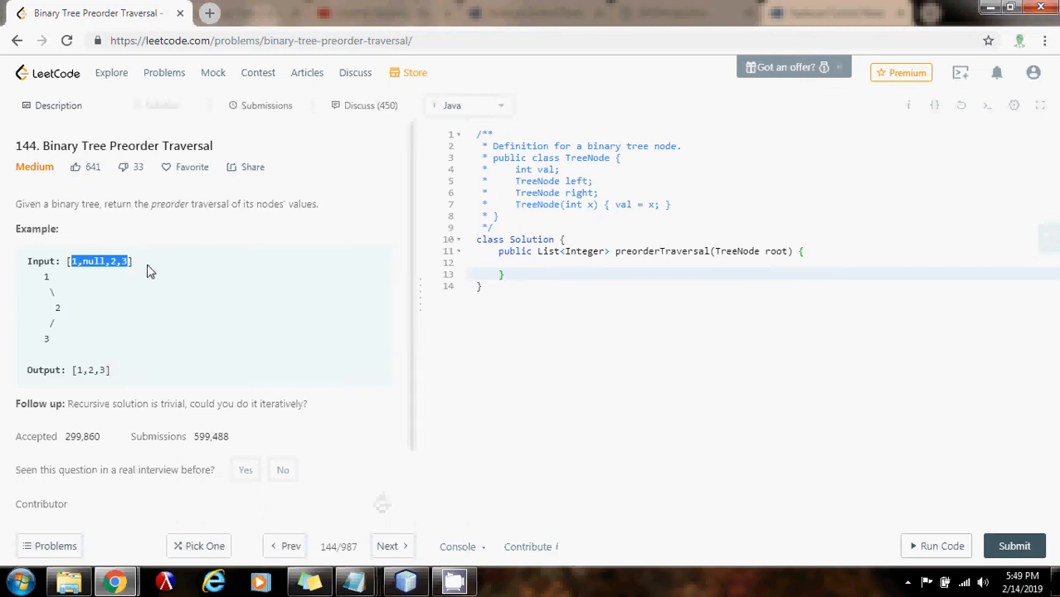
pyautogui.moveTo(198, 269)
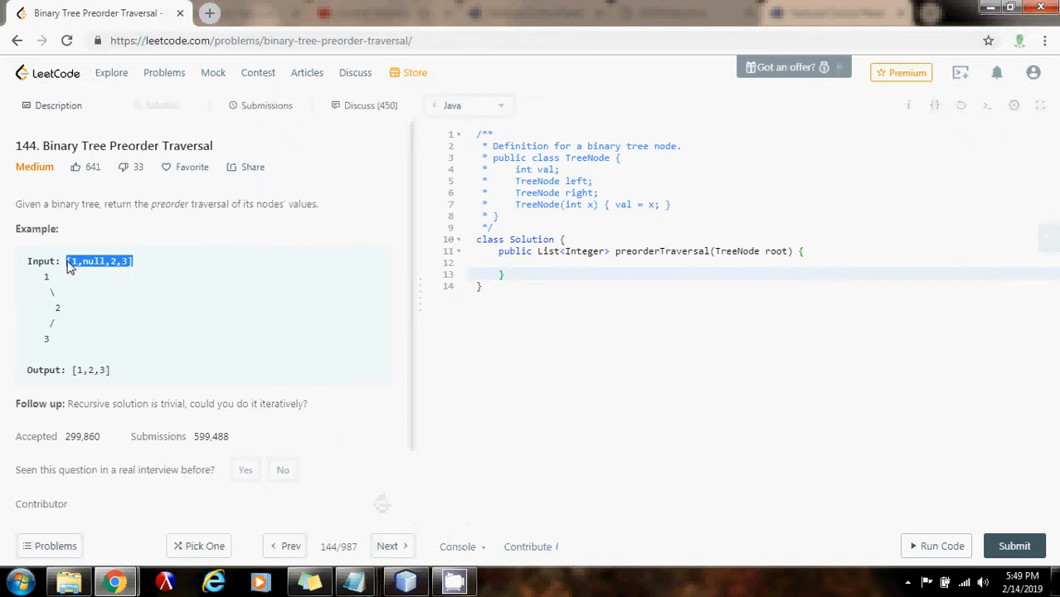
pyautogui.moveTo(56, 282)
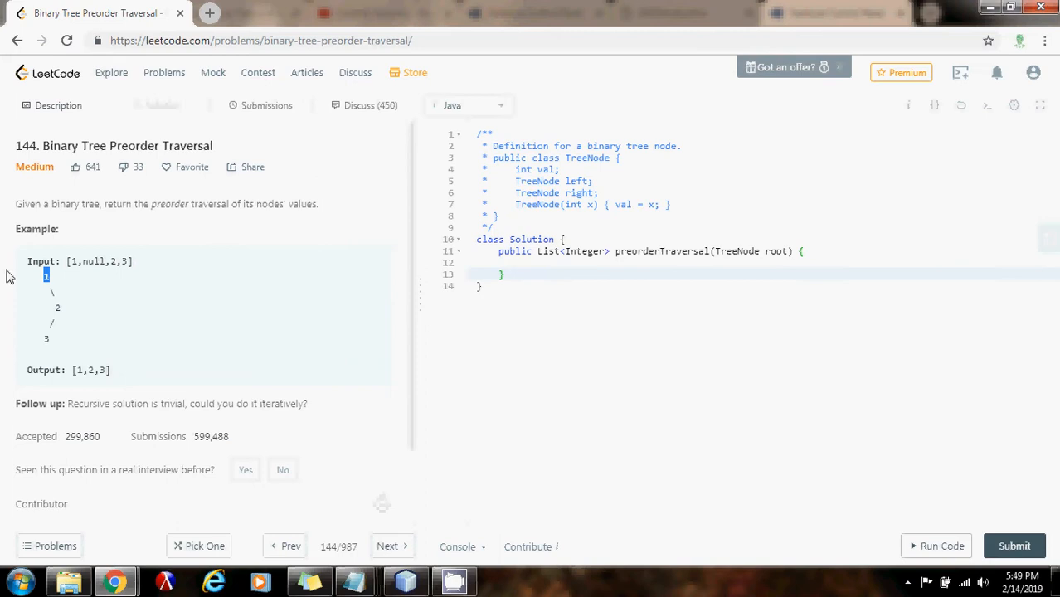
pyautogui.moveTo(36, 288)
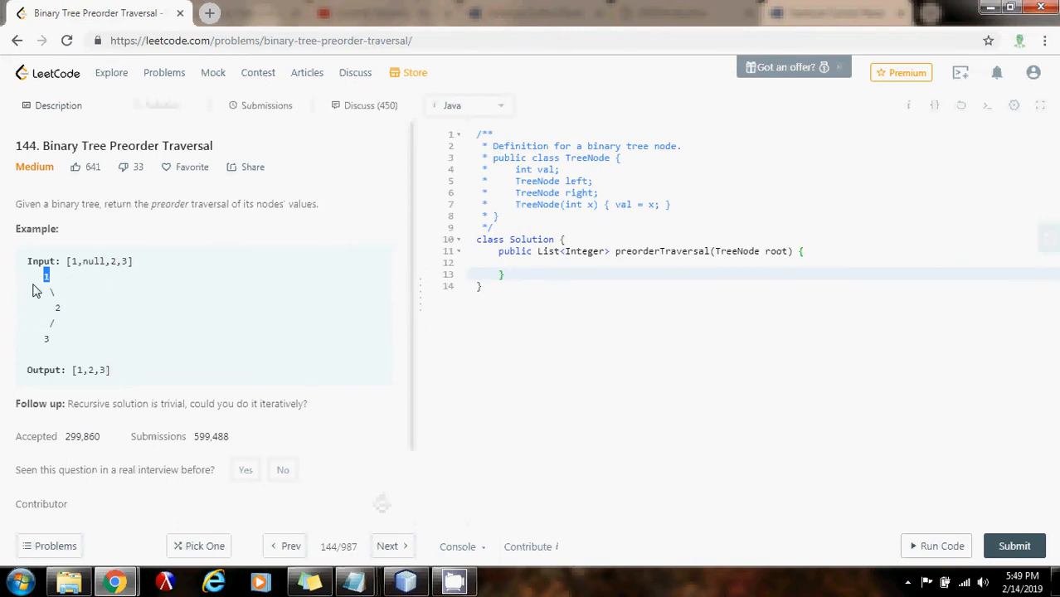
pyautogui.moveTo(67, 285)
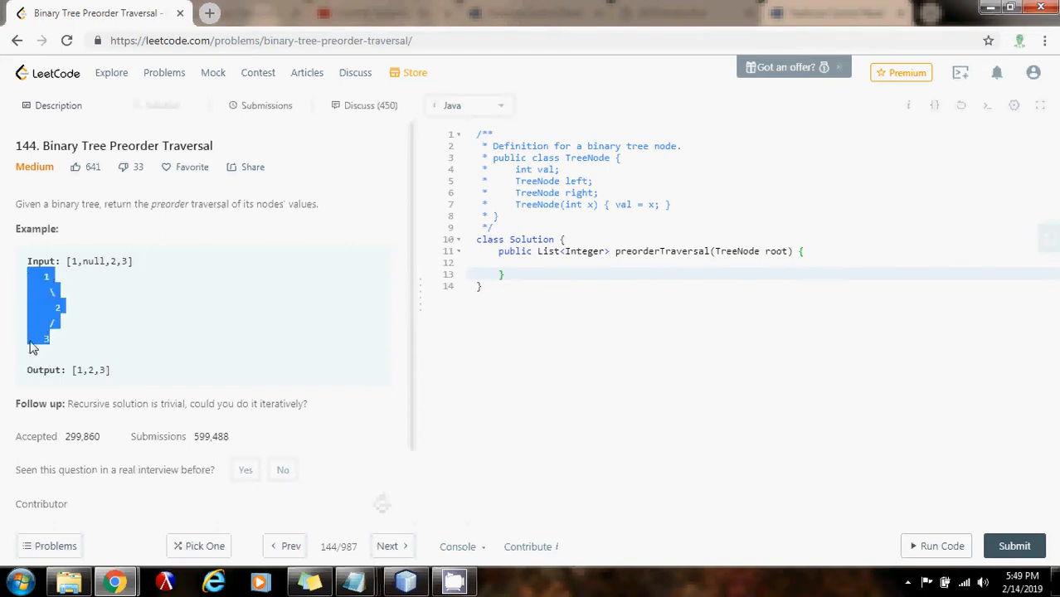
pyautogui.moveTo(65, 348)
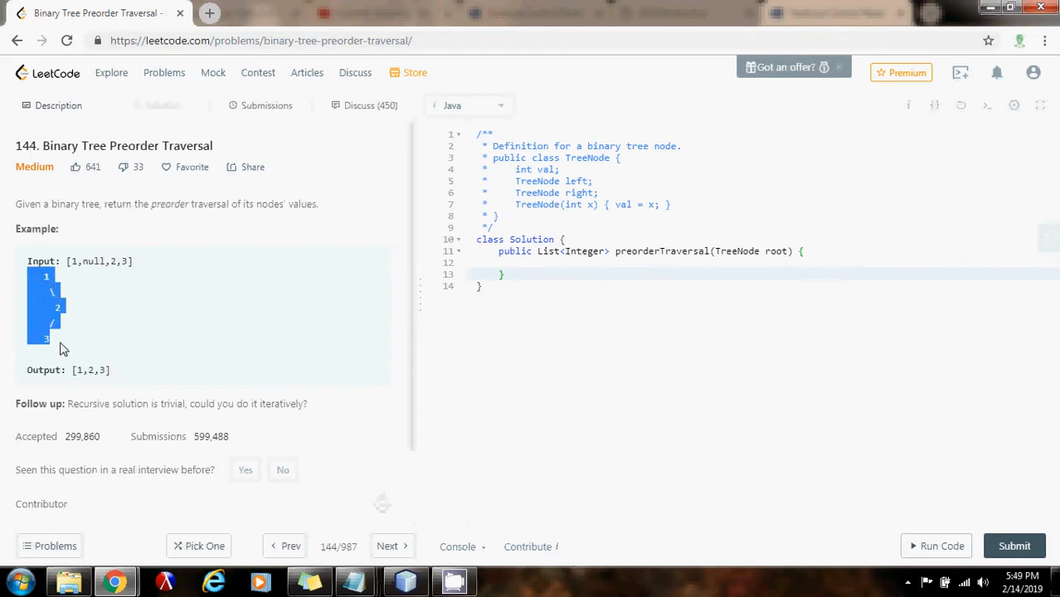
pyautogui.moveTo(67, 307)
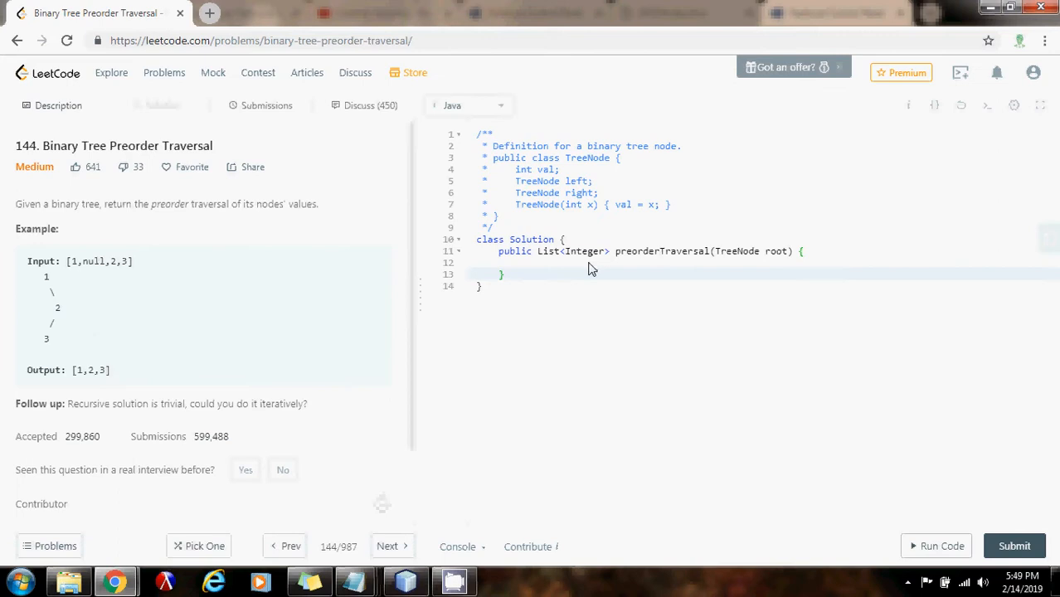
# - Declare the result list: List<Integer> res = new ArrayList<>();
pyautogui.write('List')
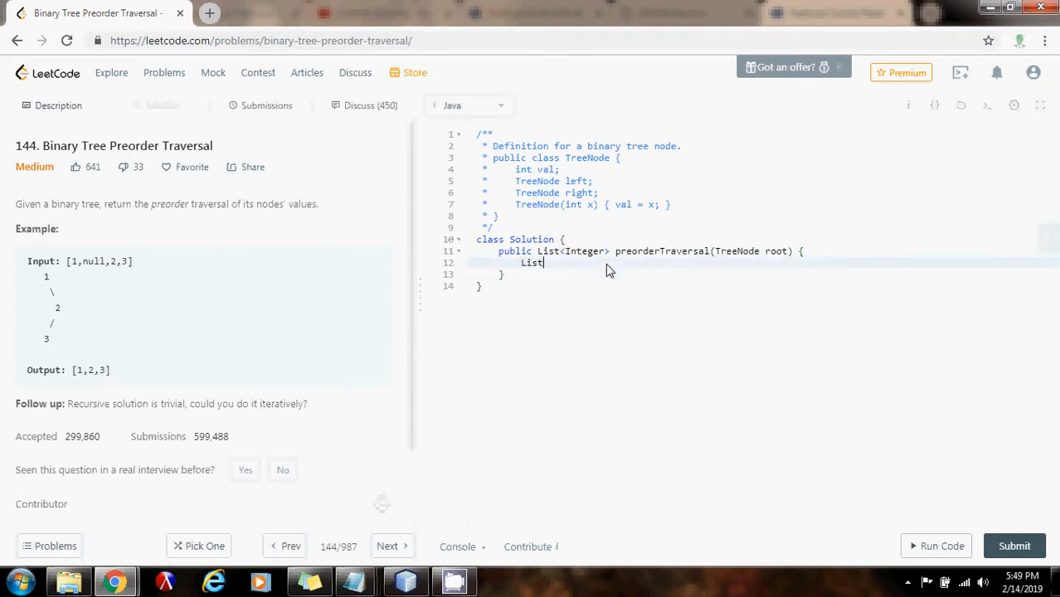
pyautogui.write('<Integer')
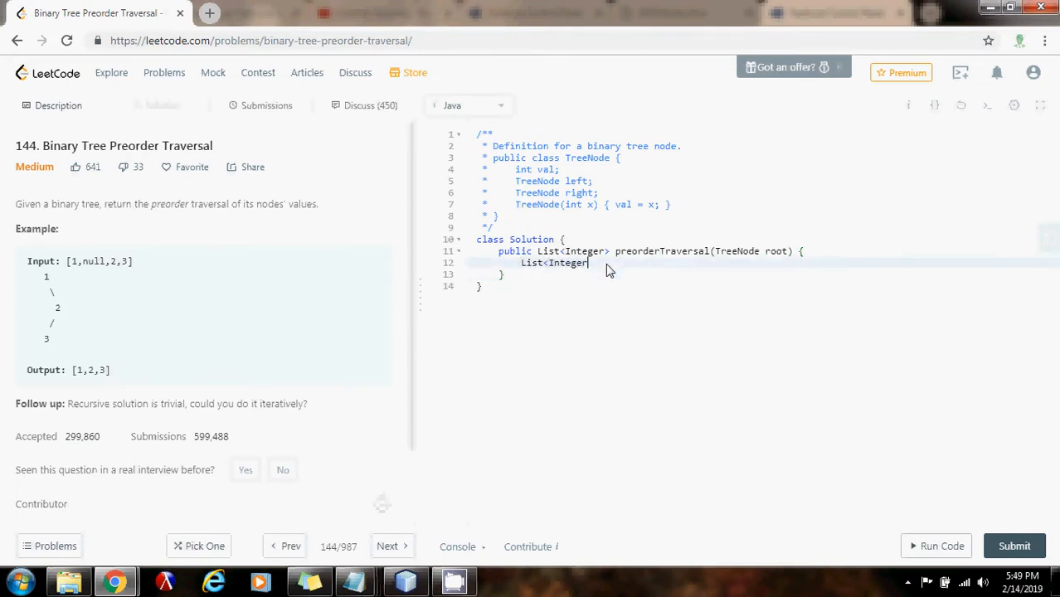
pyautogui.write('res')
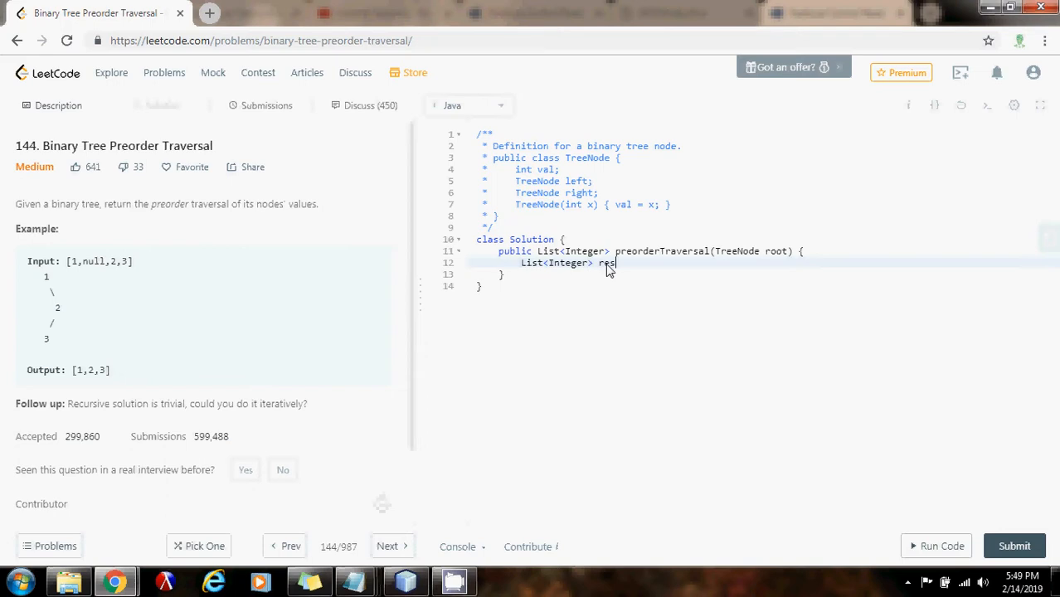
pyautogui.write('= new Arr')
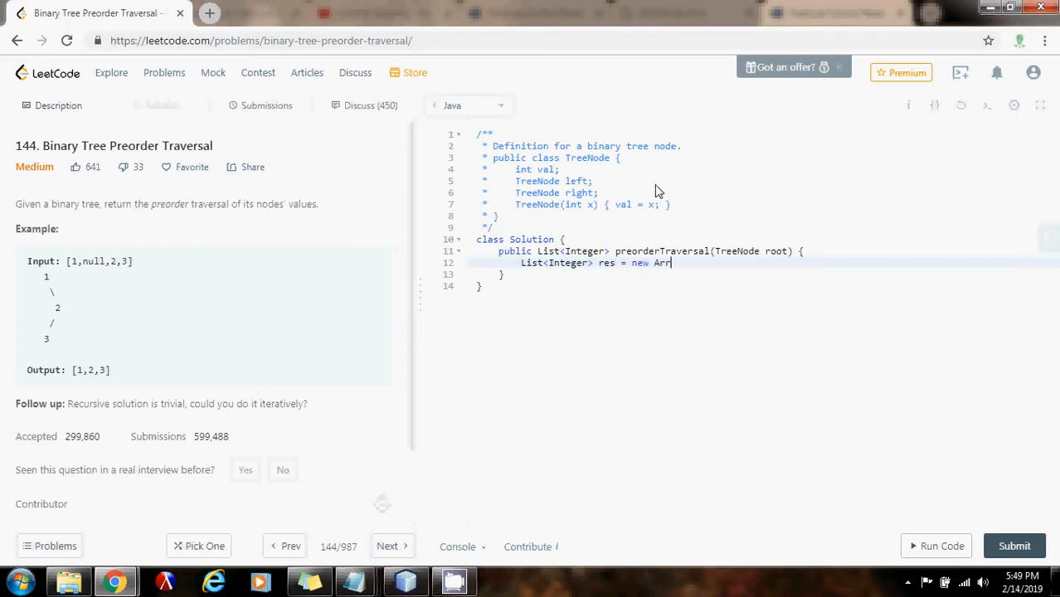
pyautogui.write('ayList<>();')
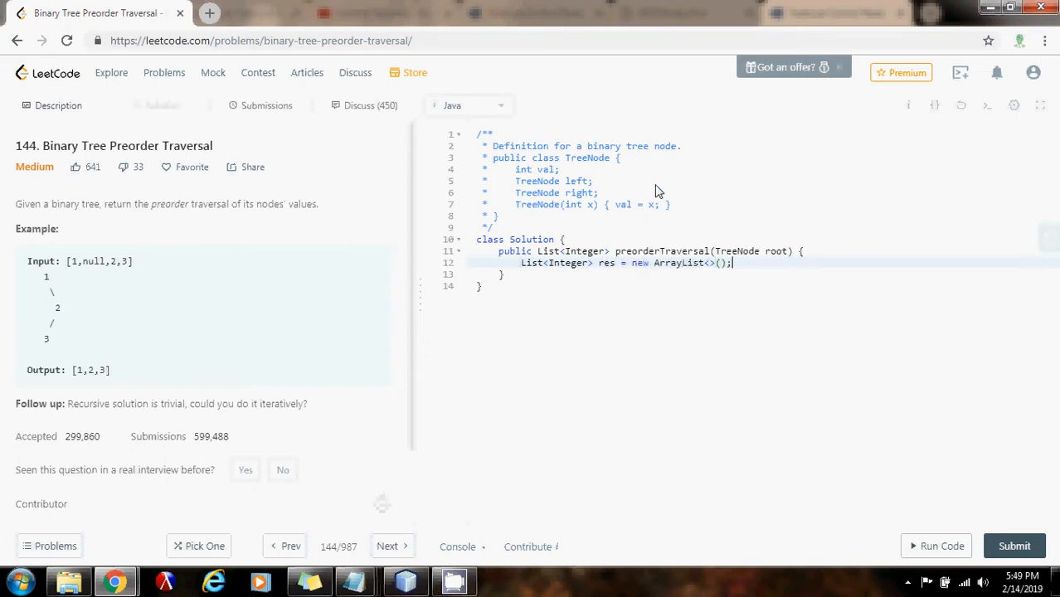
# - Return res early when root is null, and add the final return res
pyautogui.write('if (')
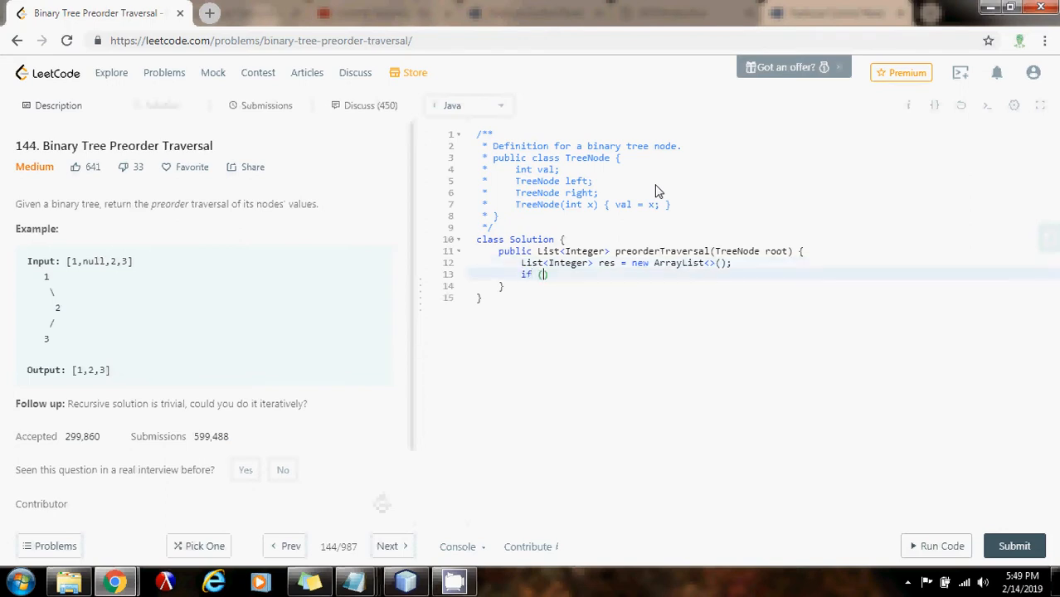
pyautogui.write('root == null')
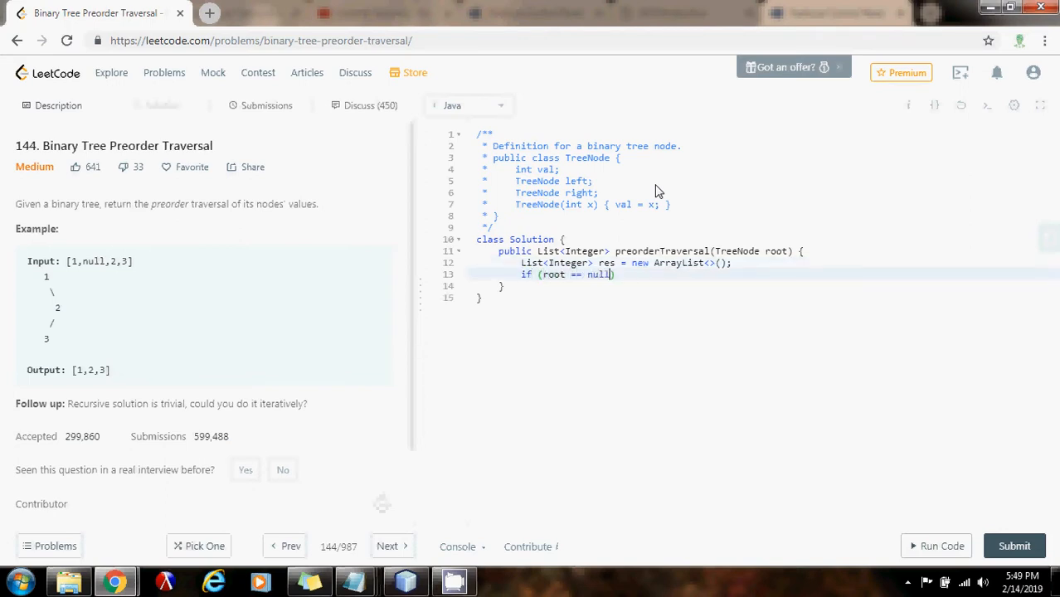
pyautogui.write('retur')
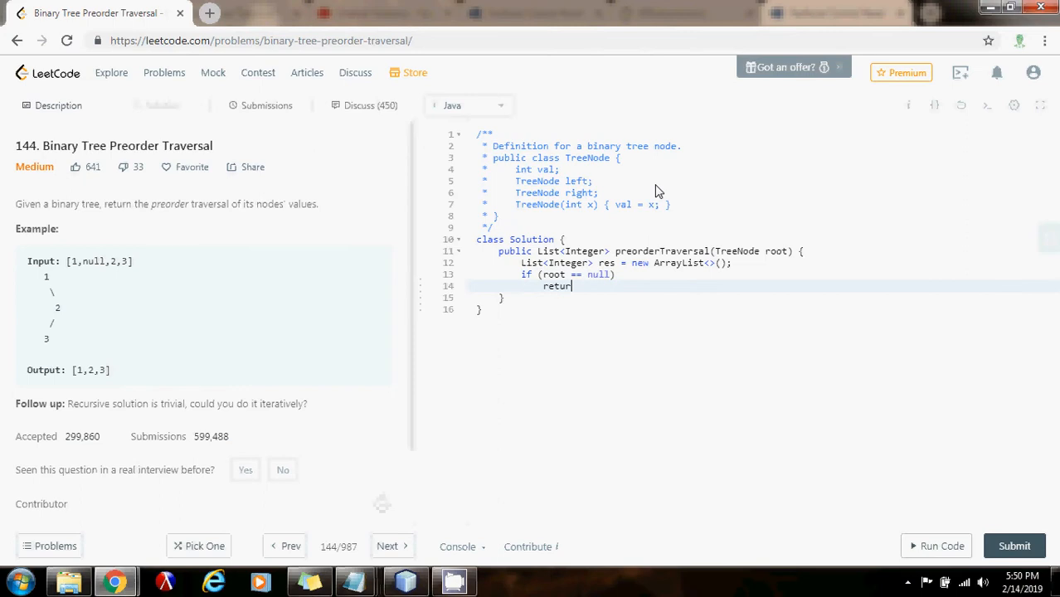
pyautogui.write('res;')
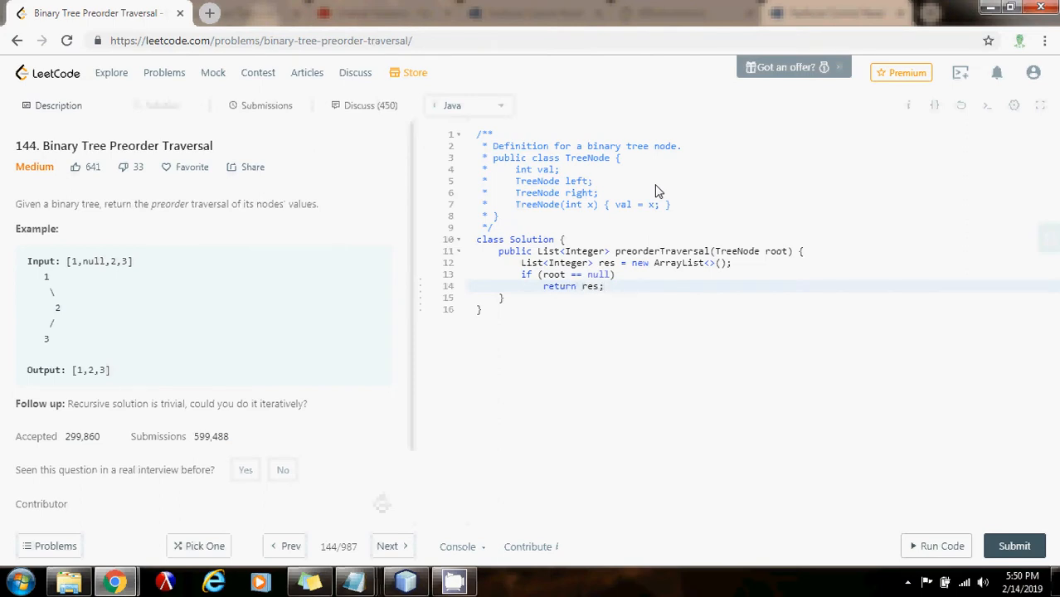
pyautogui.write('return res;')
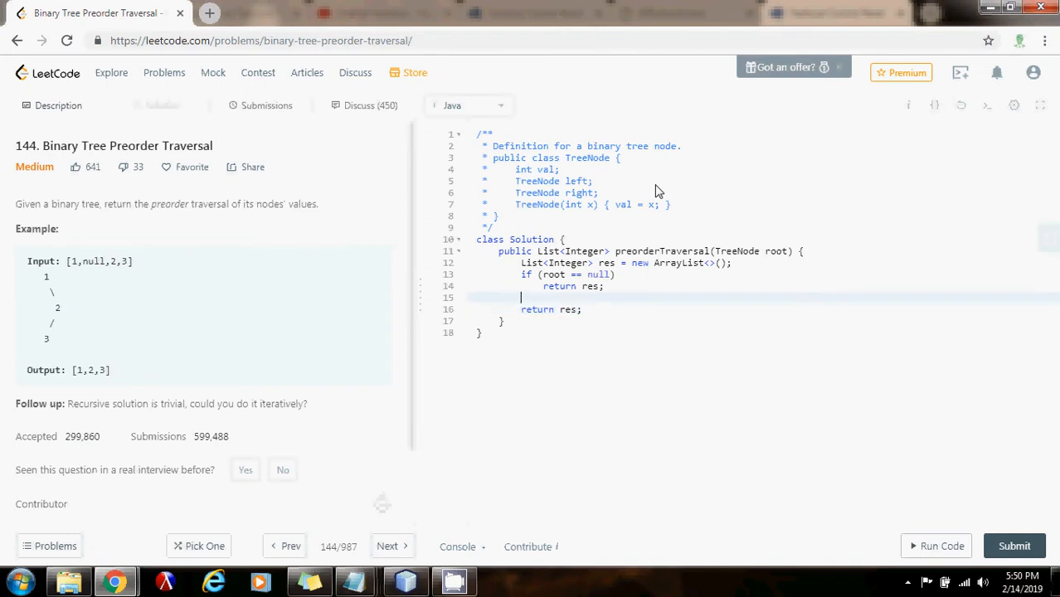
# - Declare Stack<TreeNode> s = new Stack<>(); and start the TreeNode cur line
pyautogui.write('Stack')
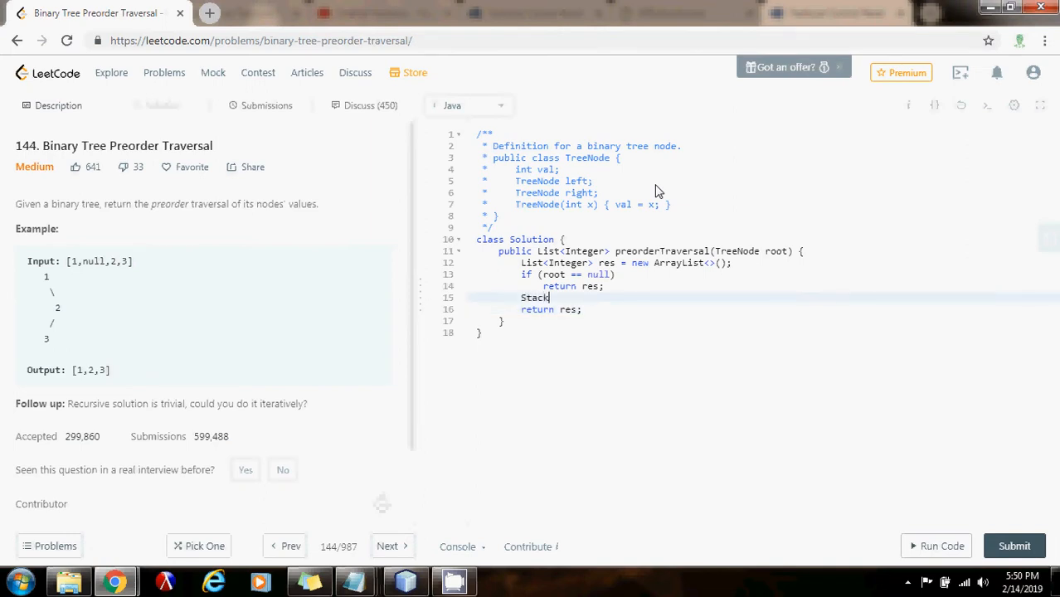
pyautogui.write('<T')
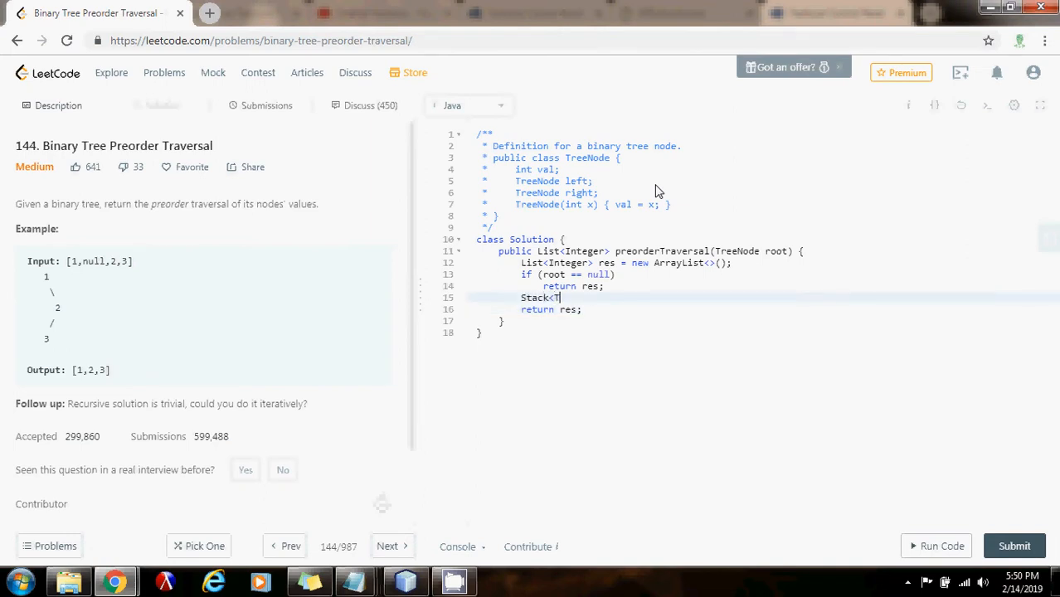
pyautogui.write('reeNoed')
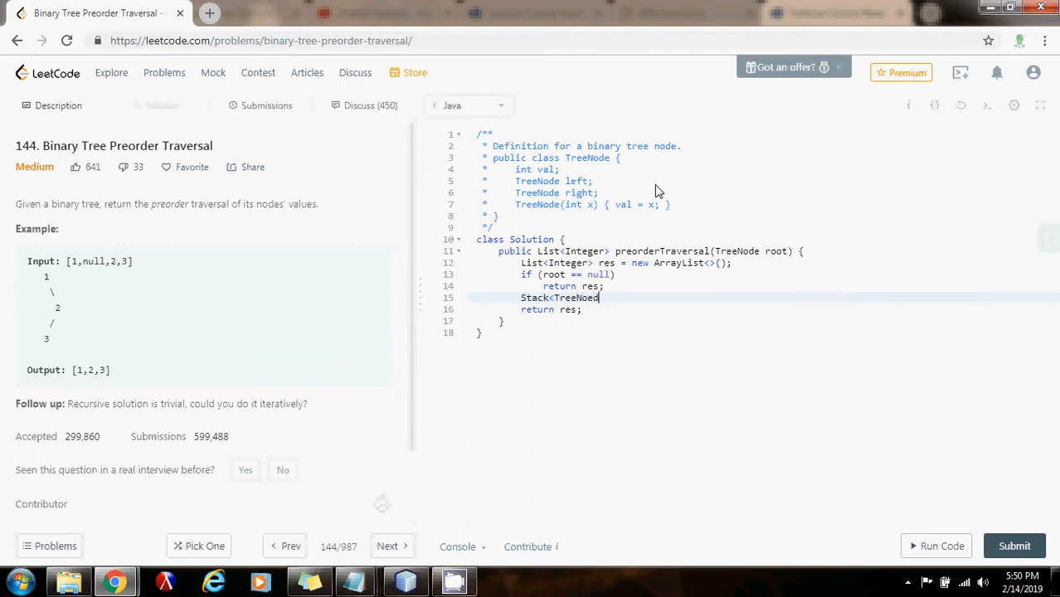
pyautogui.write('s =')
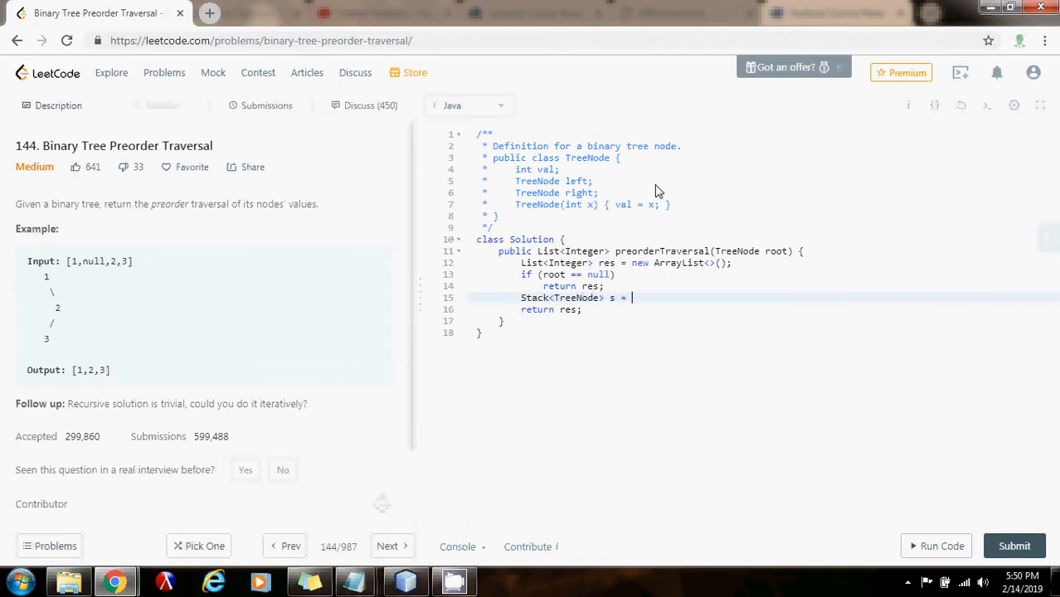
pyautogui.write('new Stack<>();')
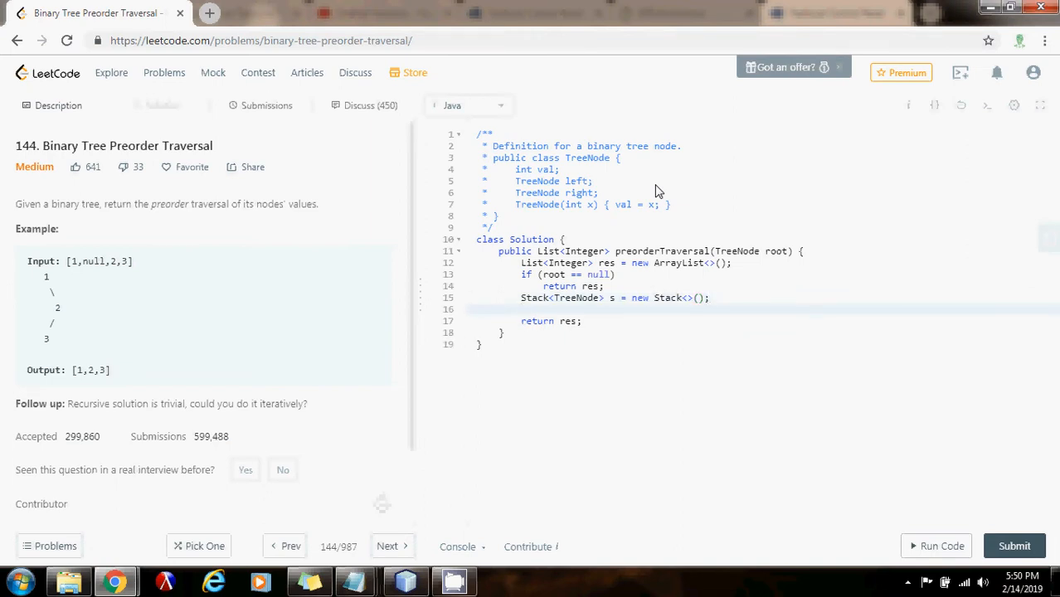
pyautogui.write('TreeNode cur =')
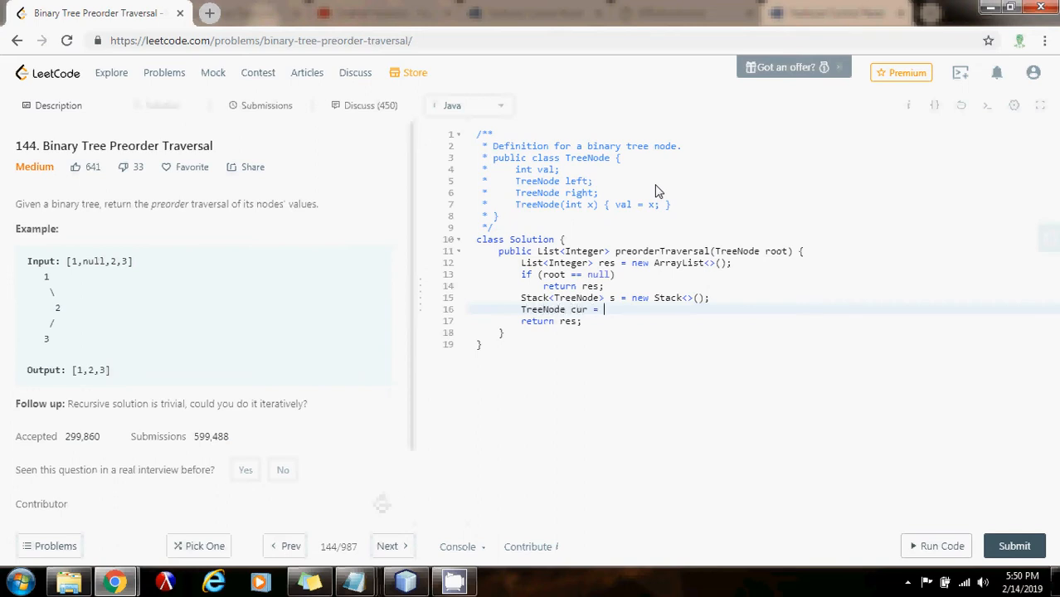
# - Set TreeNode cur = root; and open while (cur != null || !s.isEmpty()) {
pyautogui.write('root;')
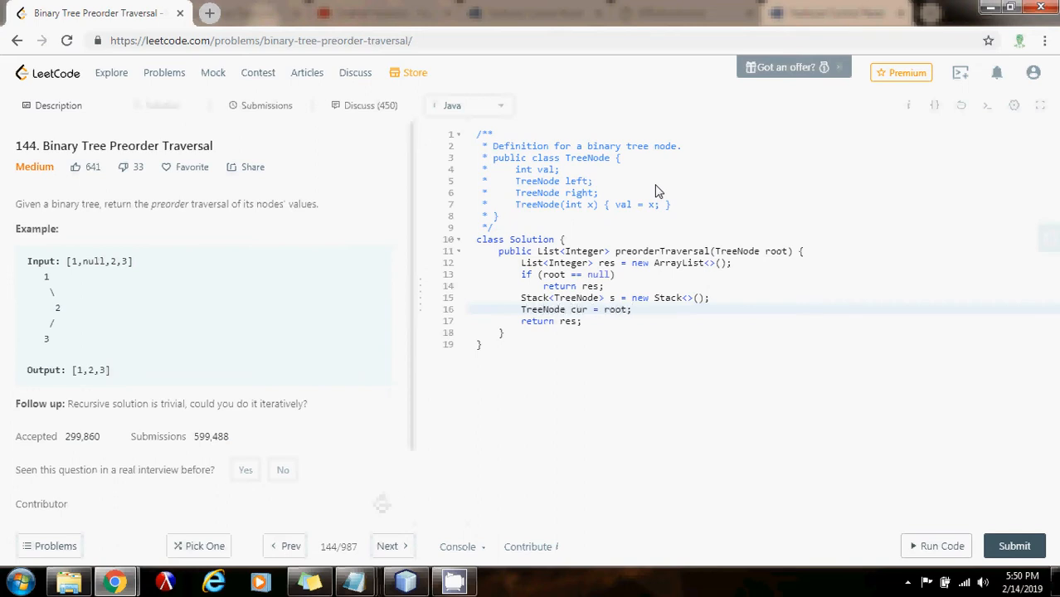
pyautogui.press('enter')
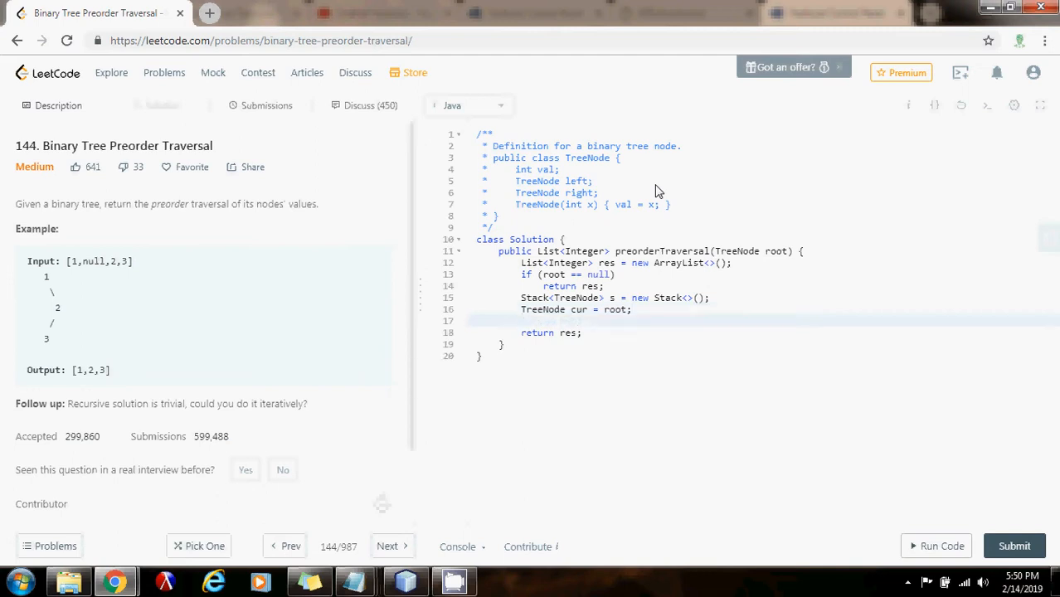
pyautogui.write('while (cur !')
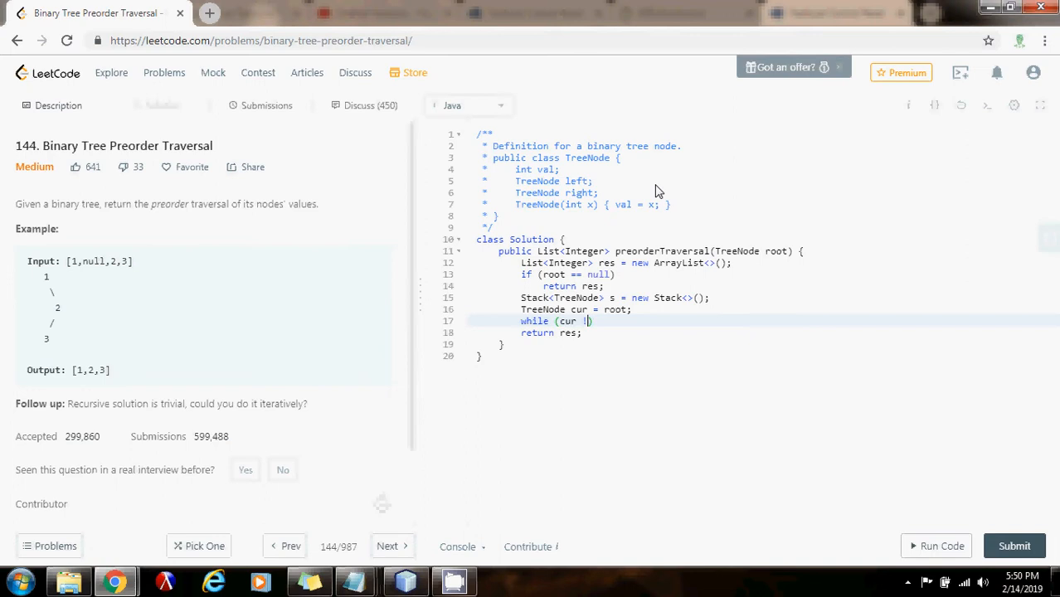
pyautogui.write('= null ||')
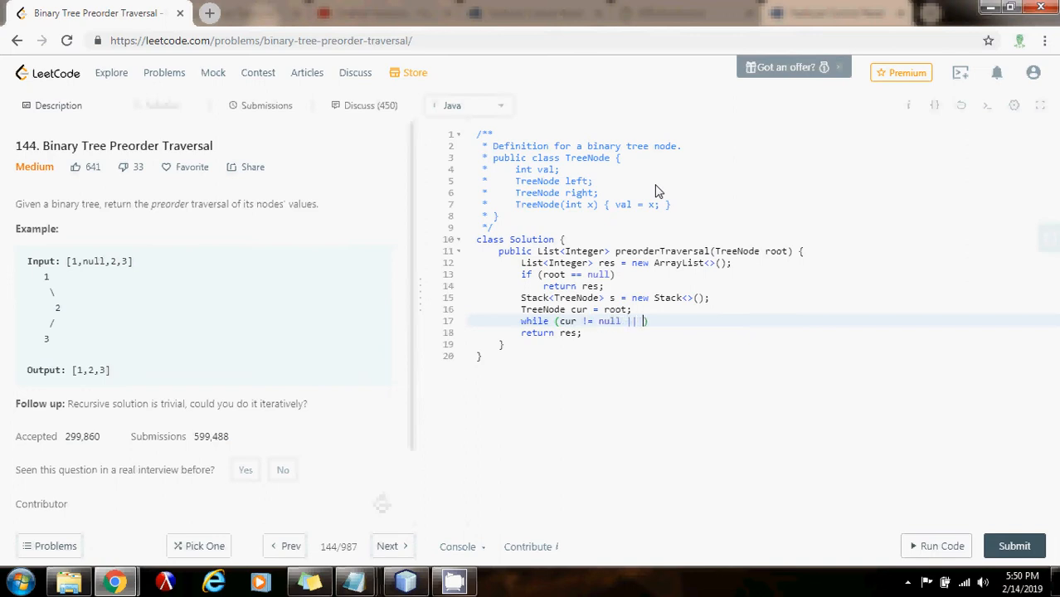
pyautogui.write('!s.isEmpty()')
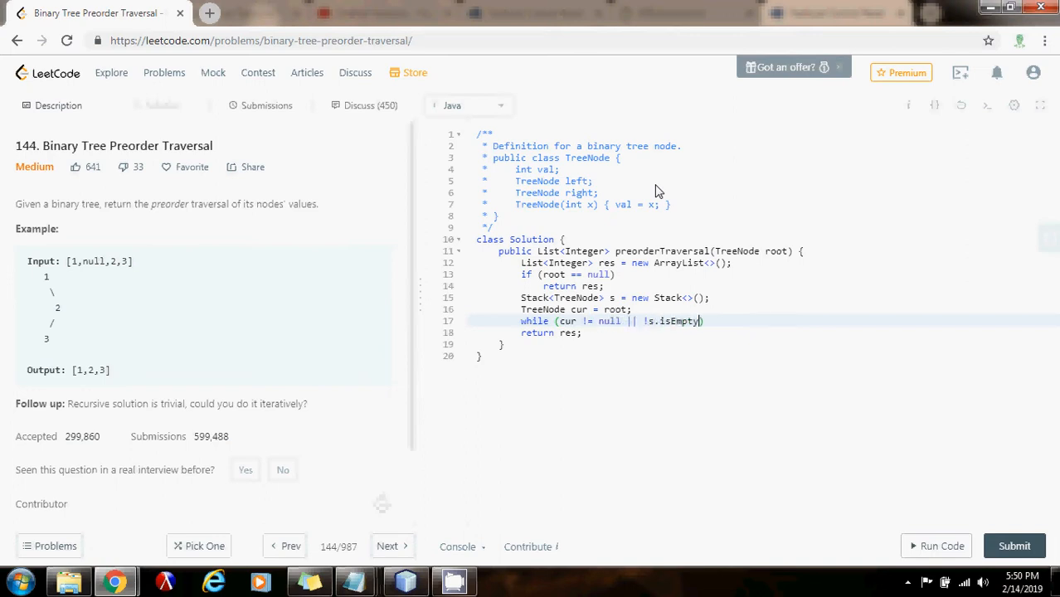
pyautogui.write('() {')
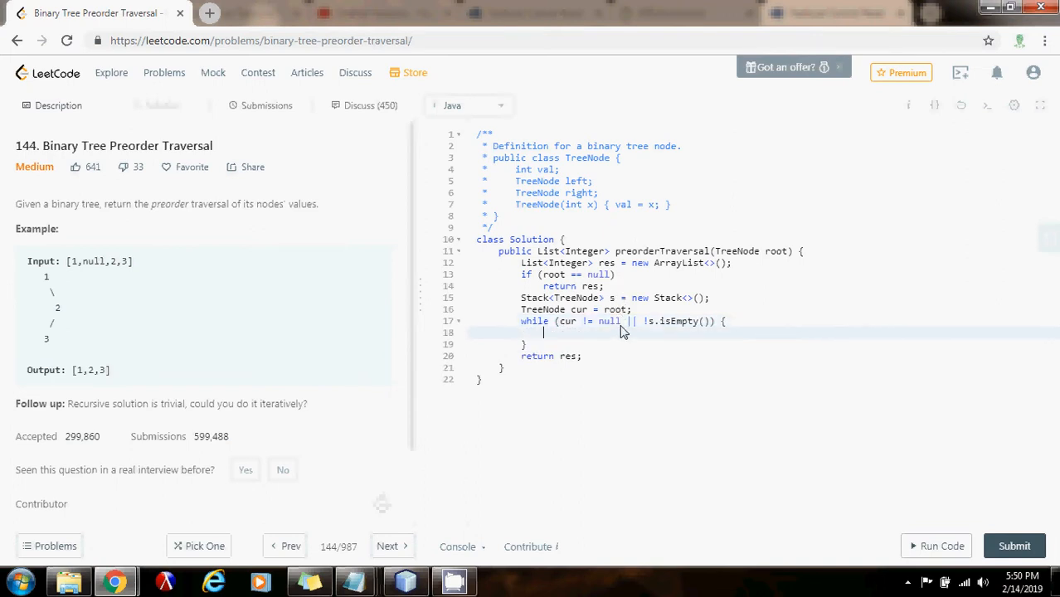
pyautogui.moveTo(605, 347)
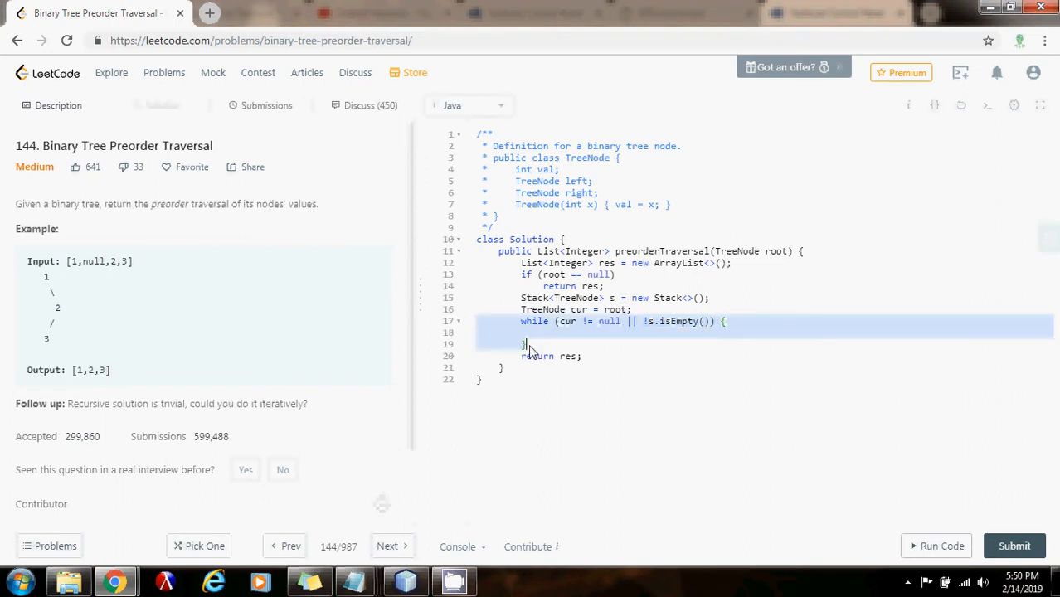
# - Add the if (cur == null) { } else { } skeleton inside the while loop
pyautogui.write('if')
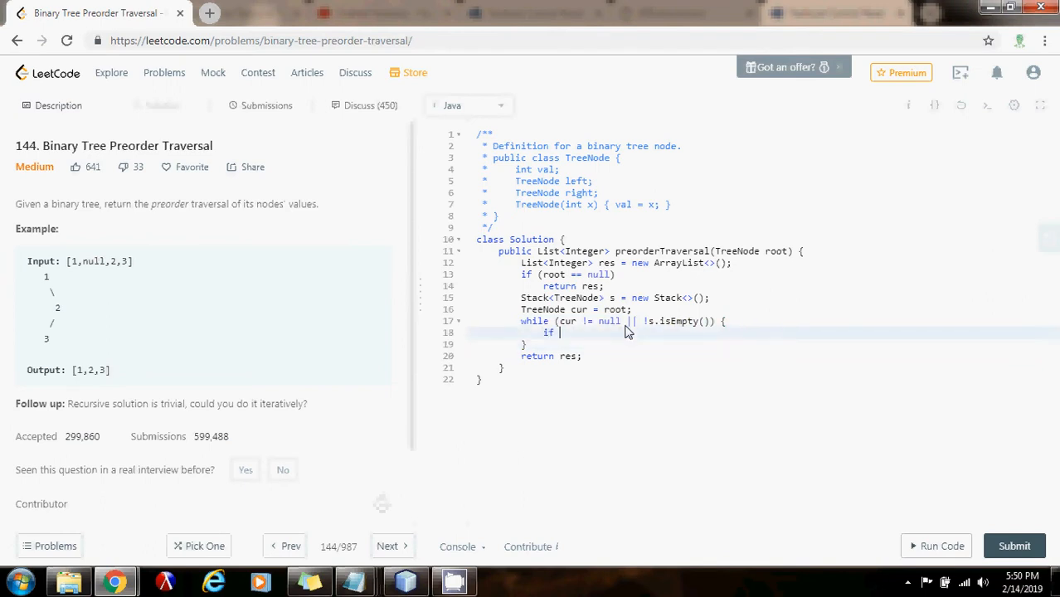
pyautogui.write('(cur == null) {')
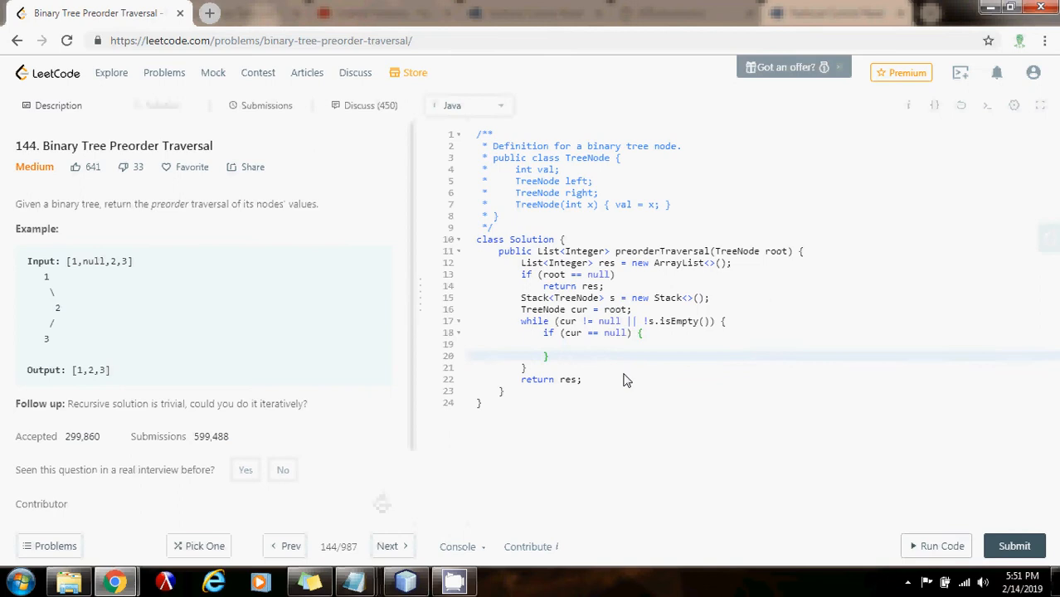
pyautogui.write('else {')
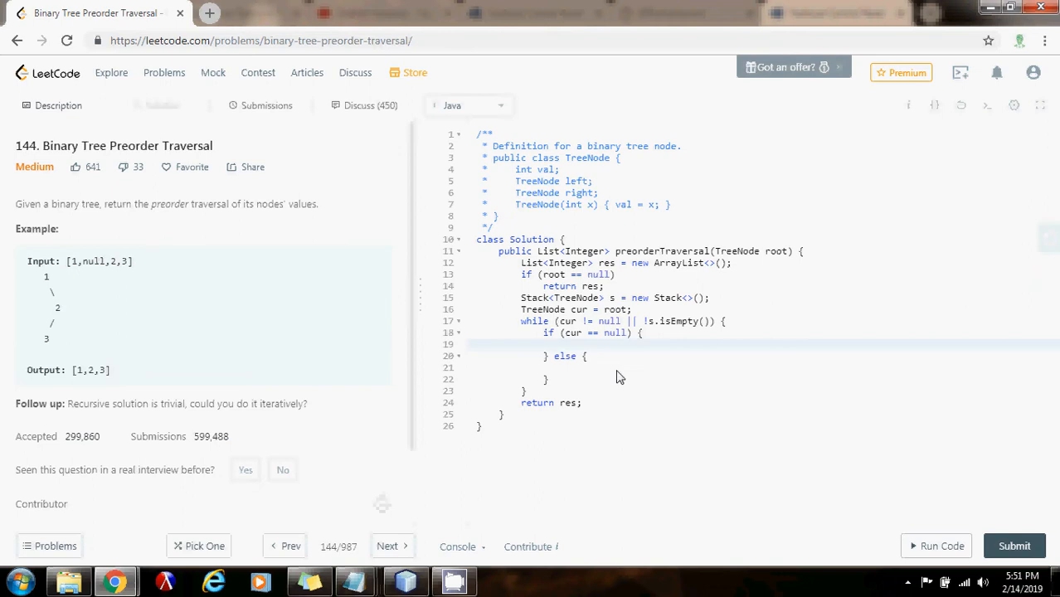
# - In the null branch, pop the stack into cur and move to cur.right, then position in the else block
pyautogui.write('c')
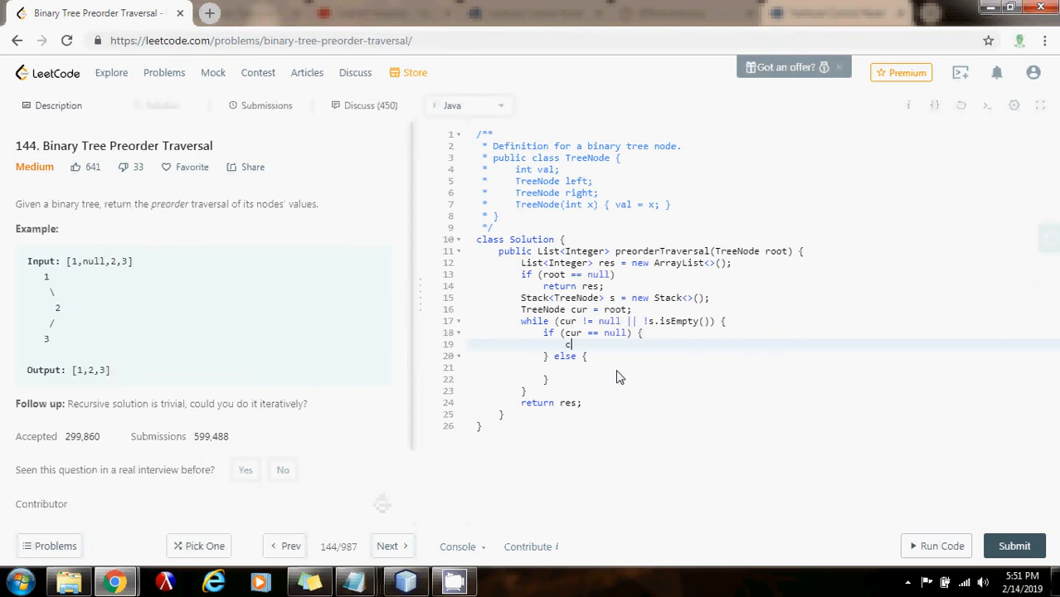
pyautogui.write('ur = s.')
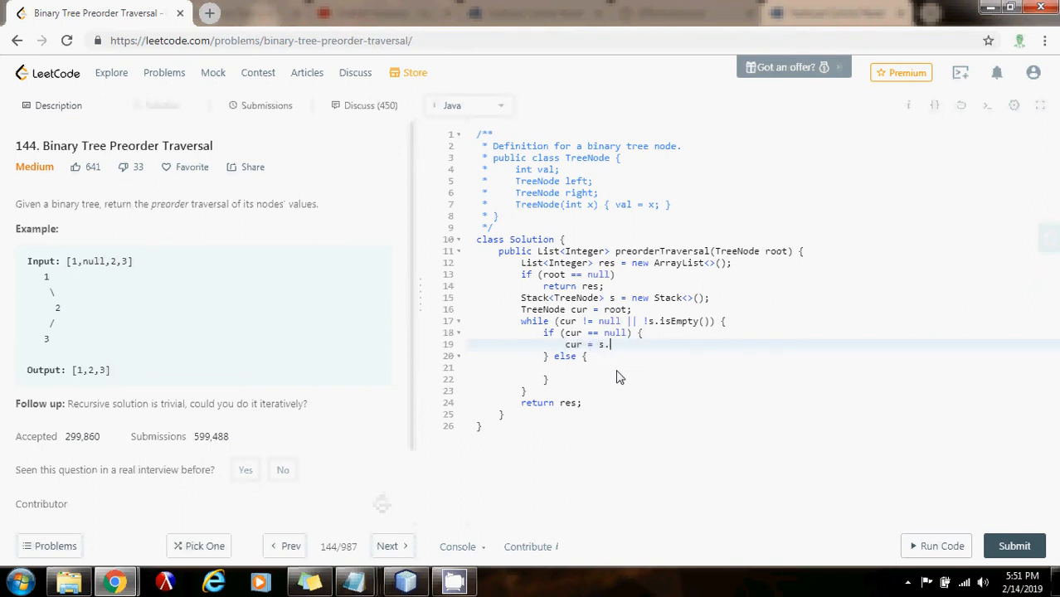
pyautogui.write('pop();')
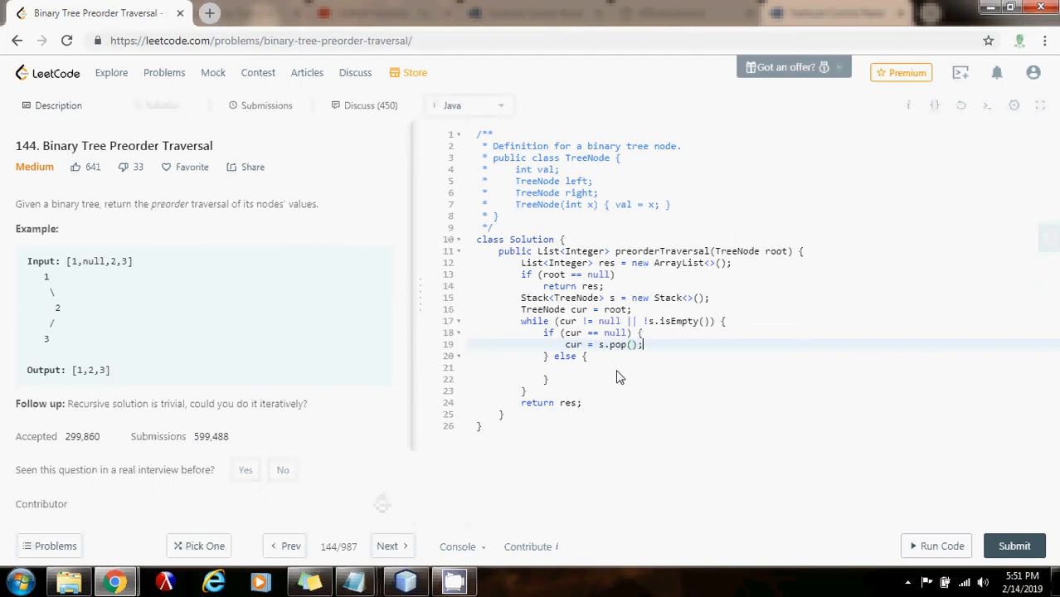
pyautogui.press('Enter')
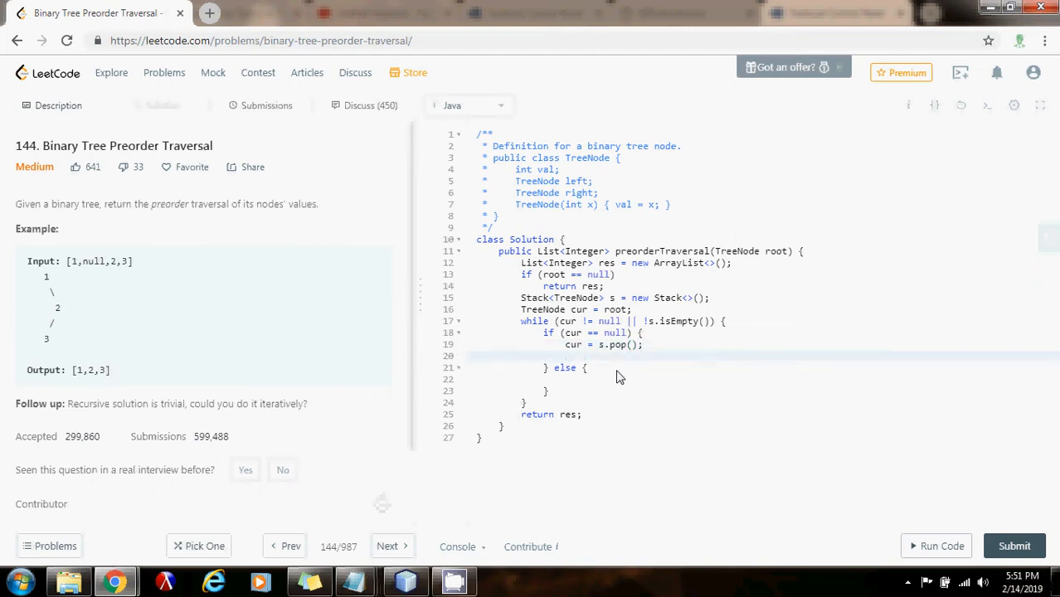
pyautogui.write('cur = cu')
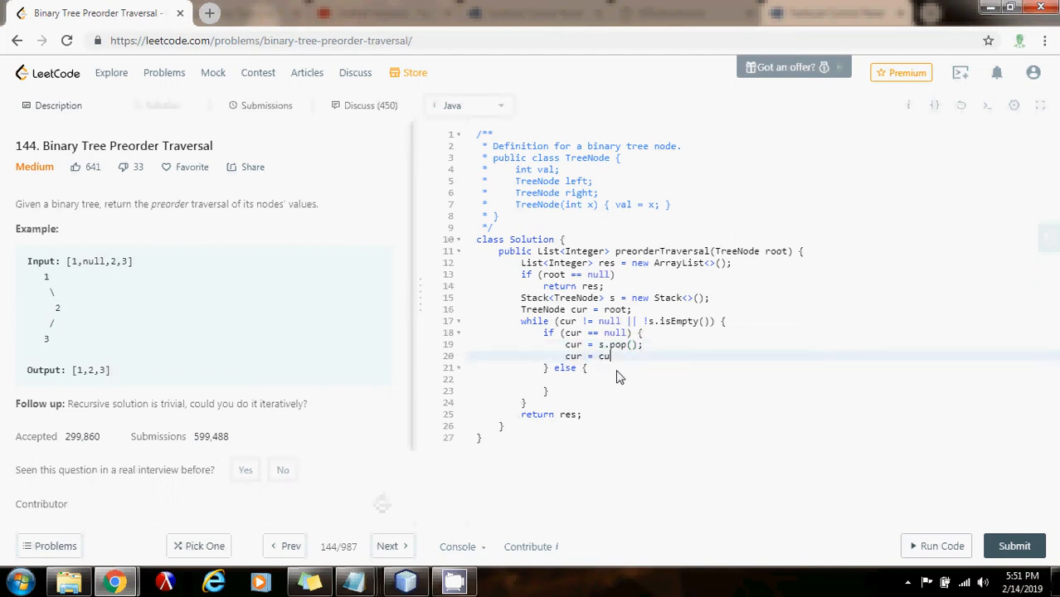
pyautogui.write('r.right;')
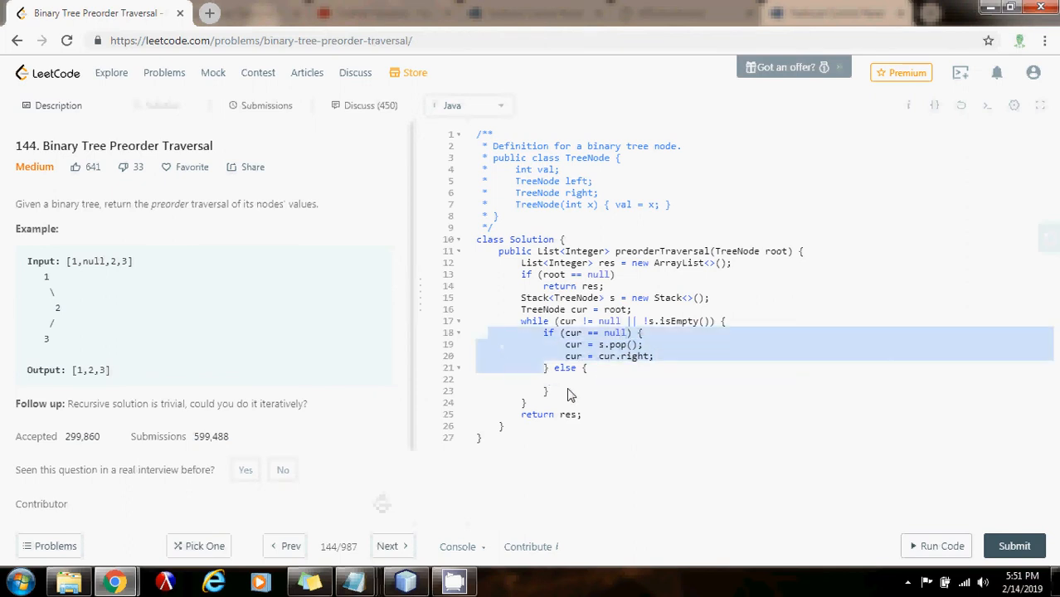
pyautogui.click(566, 378)
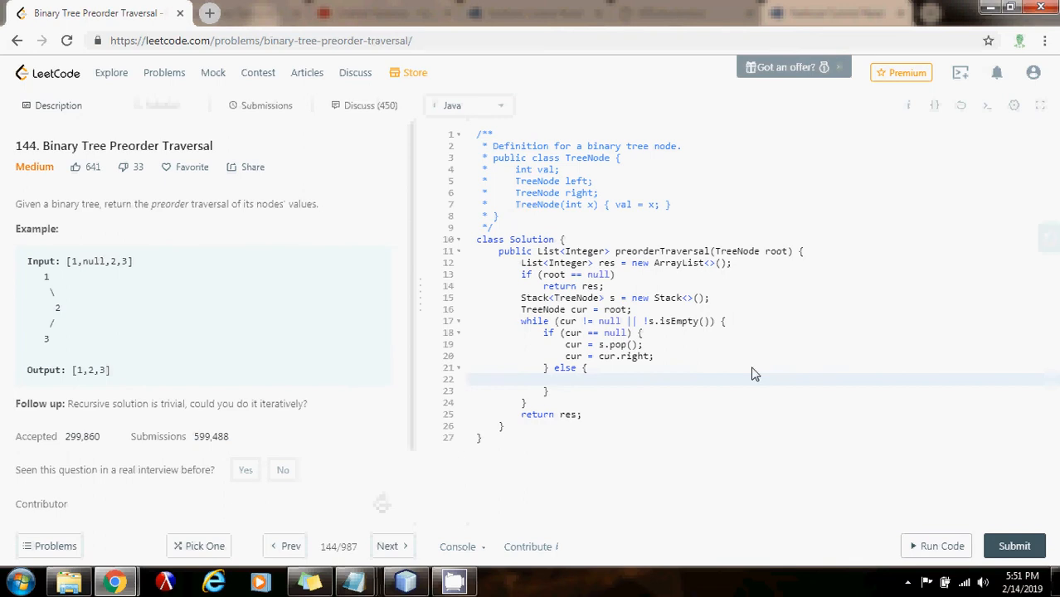
pyautogui.moveTo(694, 315)
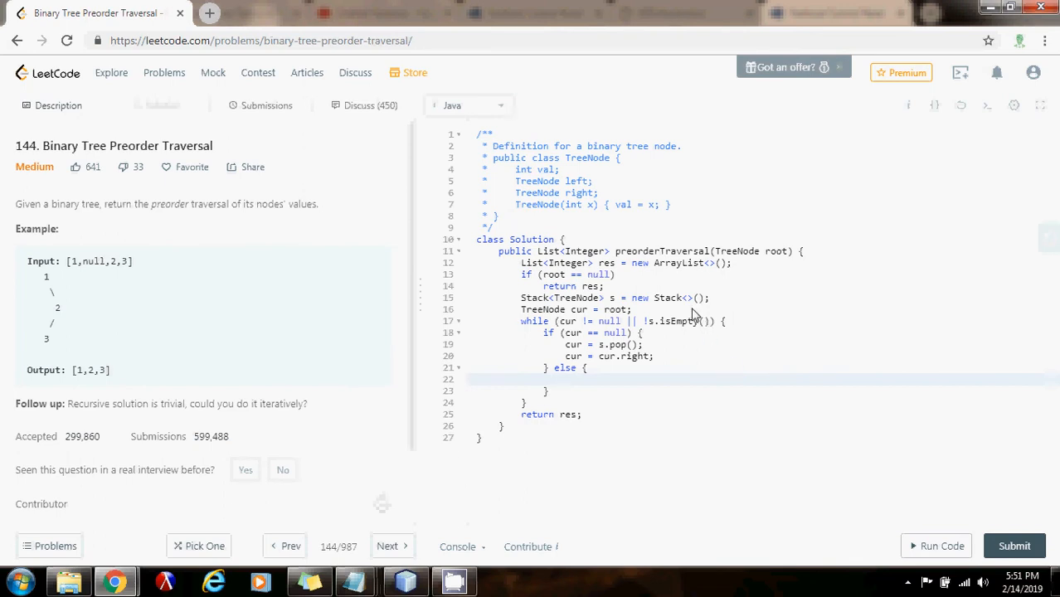
pyautogui.moveTo(622, 268)
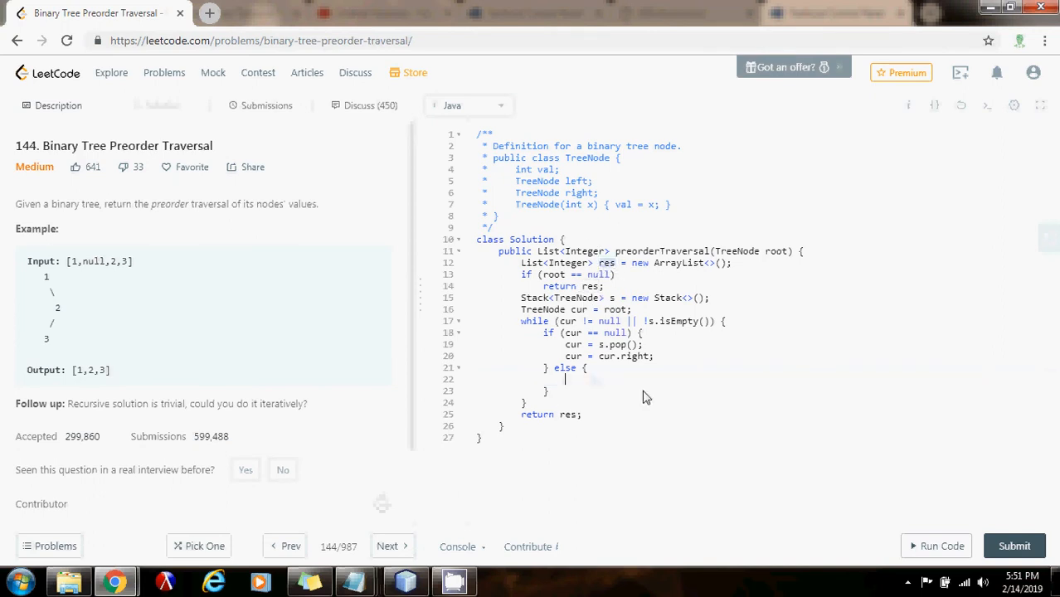
# - In the else branch add res.add(cur.val); s.push(cur); cur = cur.left;
pyautogui.write('res.add')
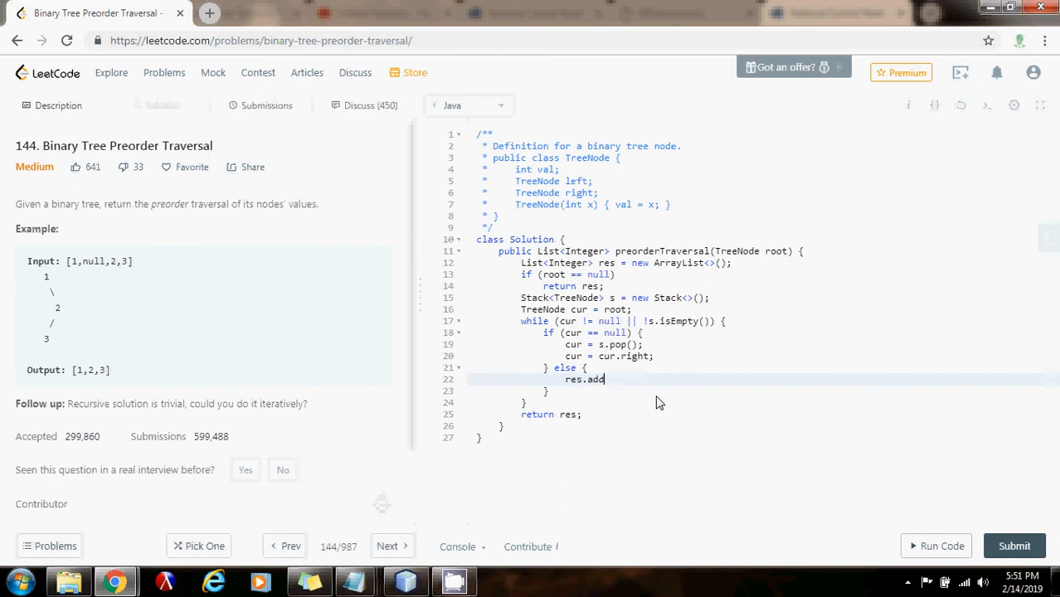
pyautogui.write('(cur.val);')
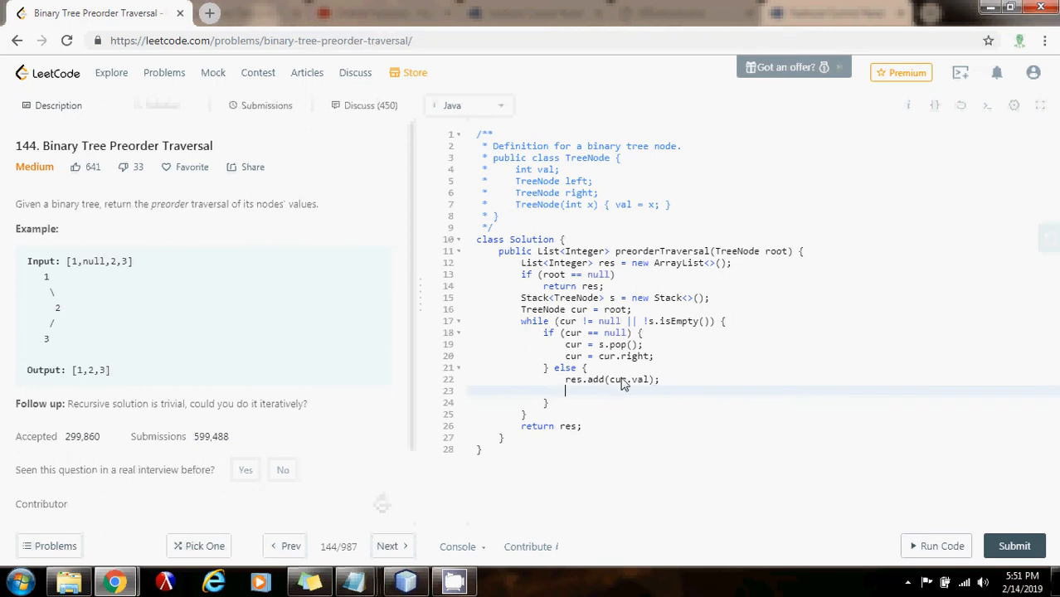
pyautogui.moveTo(652, 375)
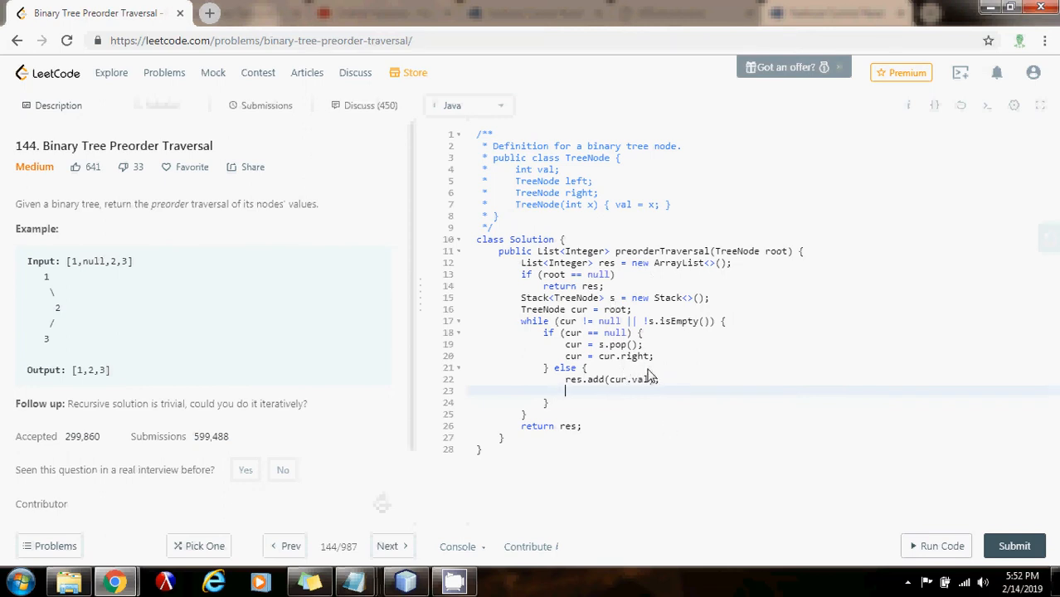
pyautogui.moveTo(671, 399)
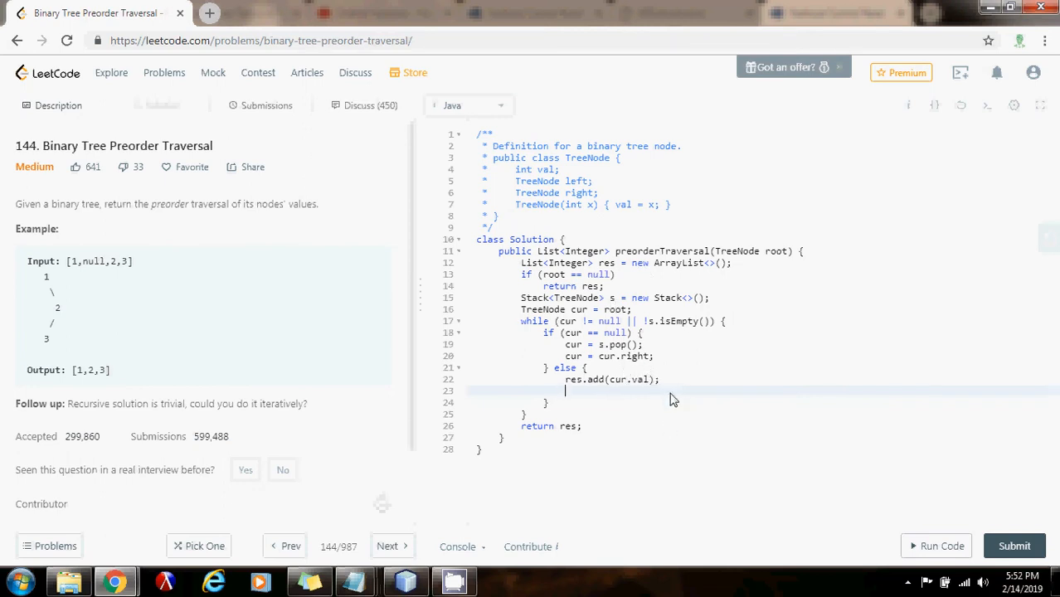
pyautogui.write('s.push()')
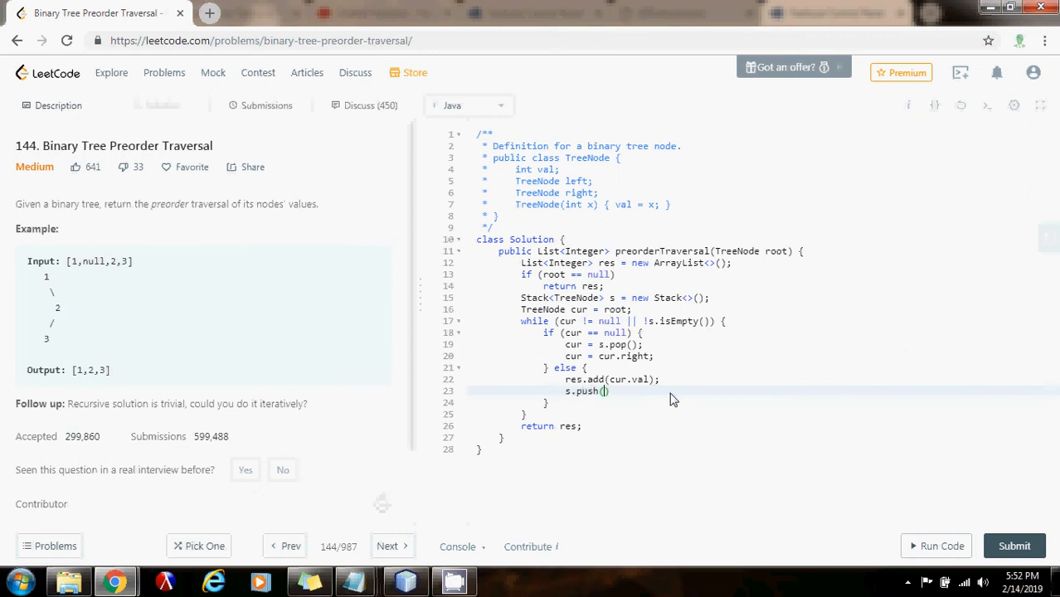
pyautogui.write('cur')
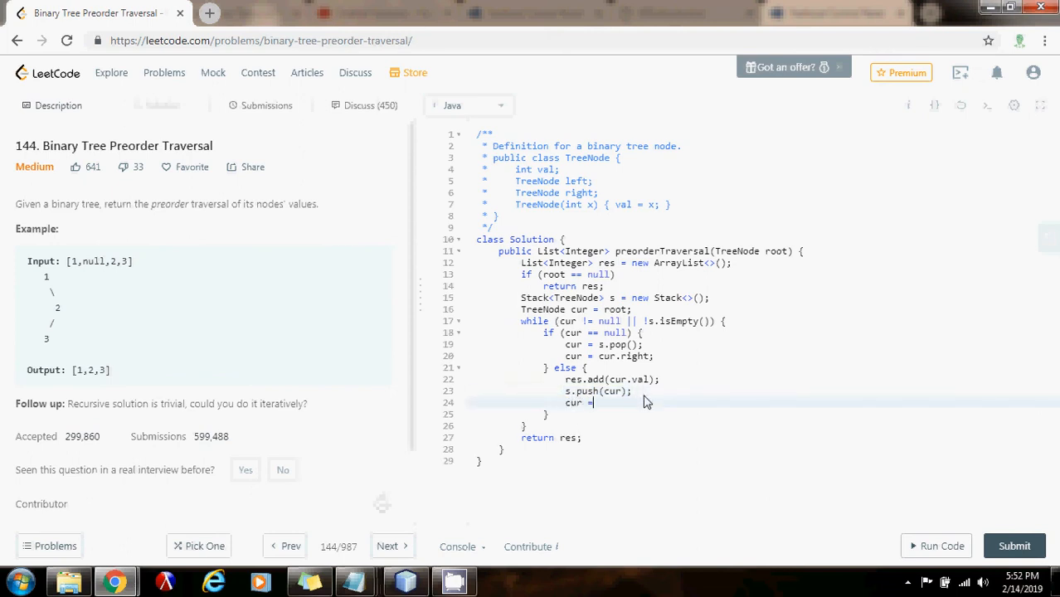
pyautogui.write('cur.left;')
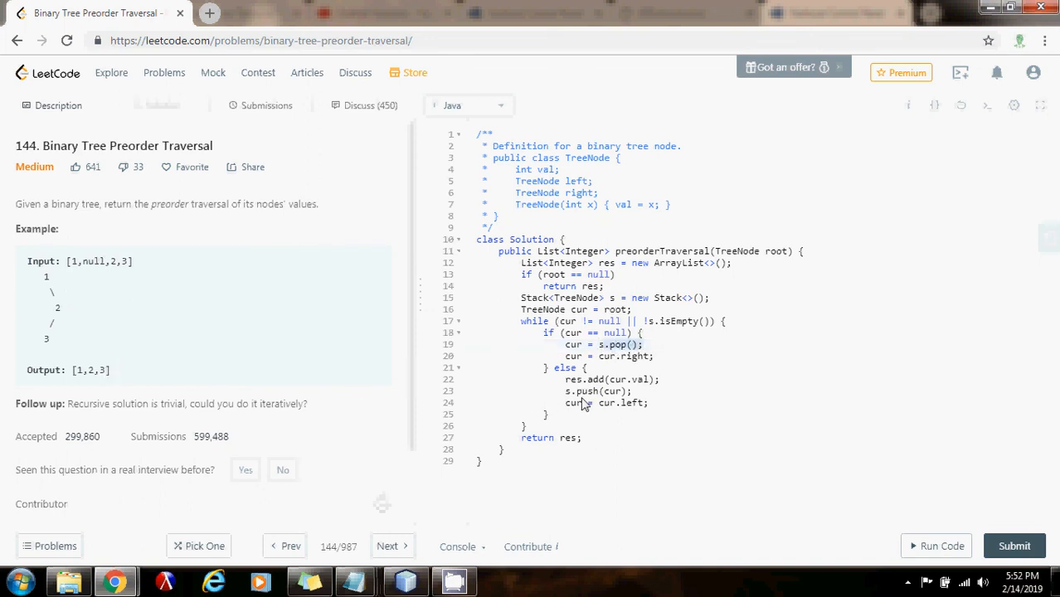
# - Run the solution on the example test, then submit it and get it accepted
pyautogui.click(628, 343)
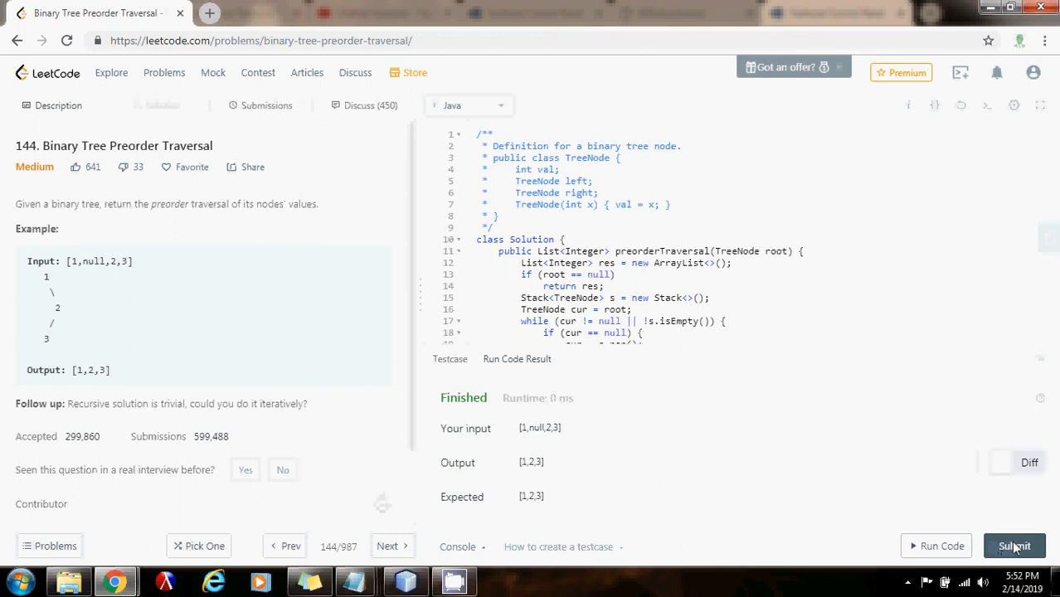
pyautogui.click(1015, 546)
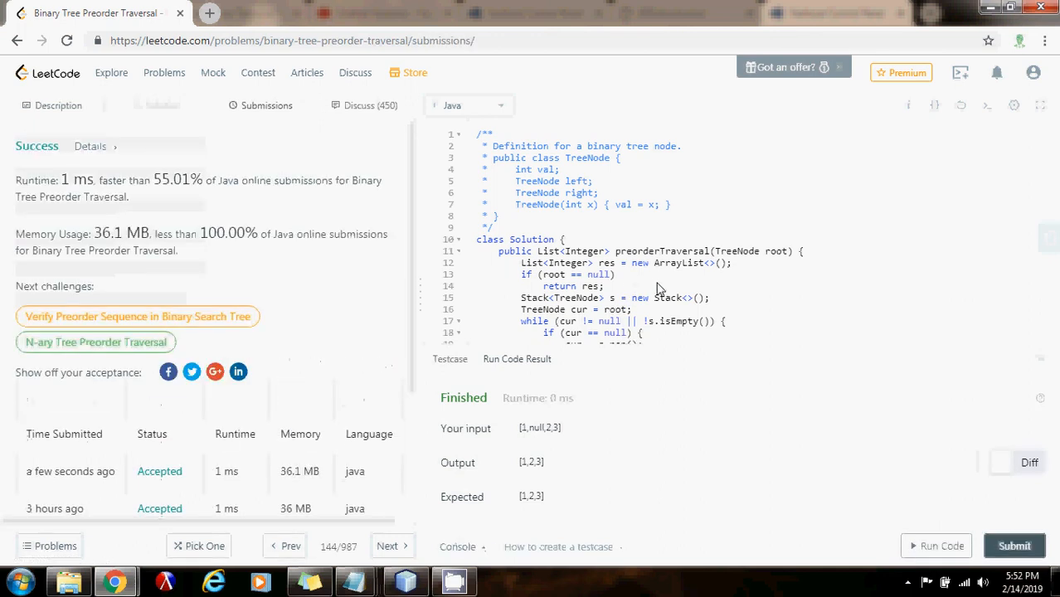
pyautogui.moveTo(998, 393)
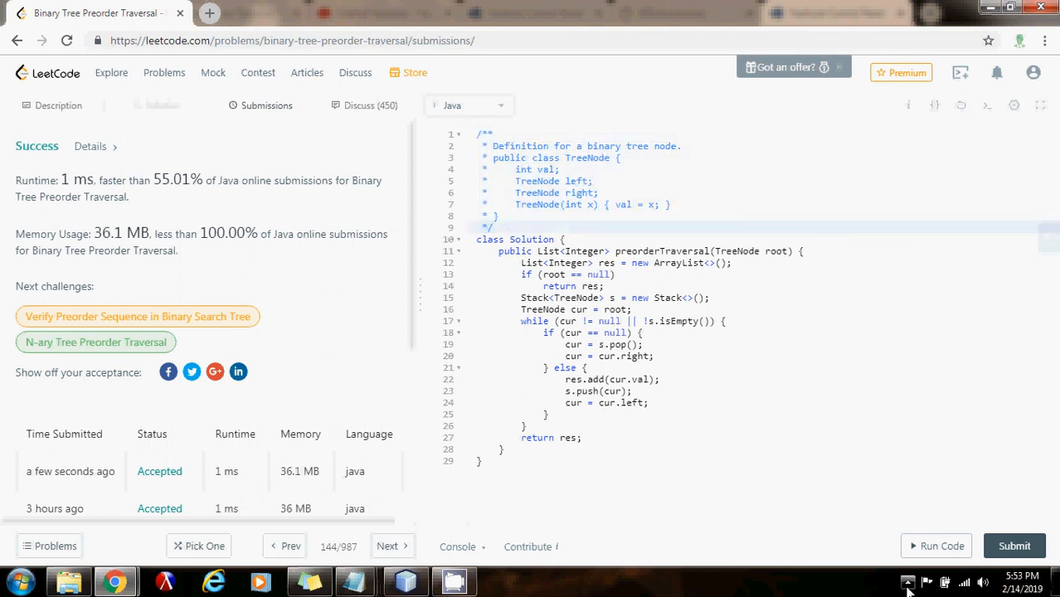
# - Show the hidden taskbar icons while the accepted result remains displayed
pyautogui.click(907, 580)
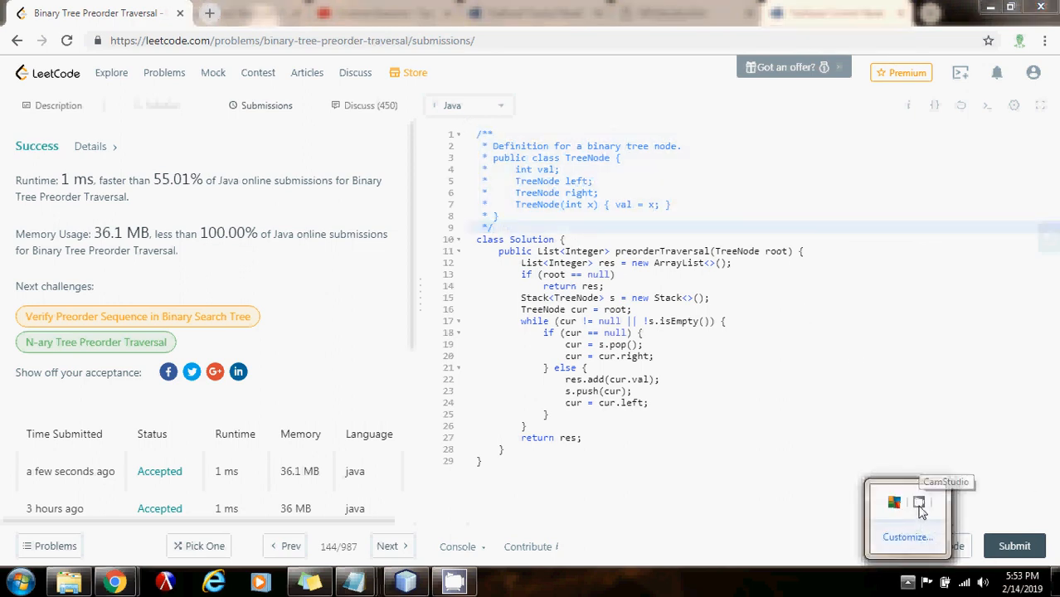